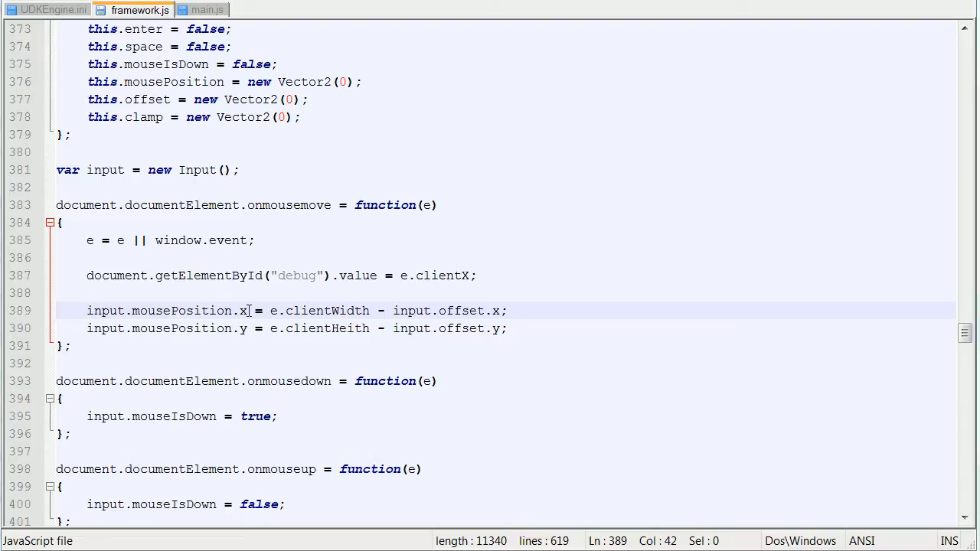
Rework the mousePosition lines to read clientX/clientY minus the offset and drop the debug getElementById line.
click(94, 205)
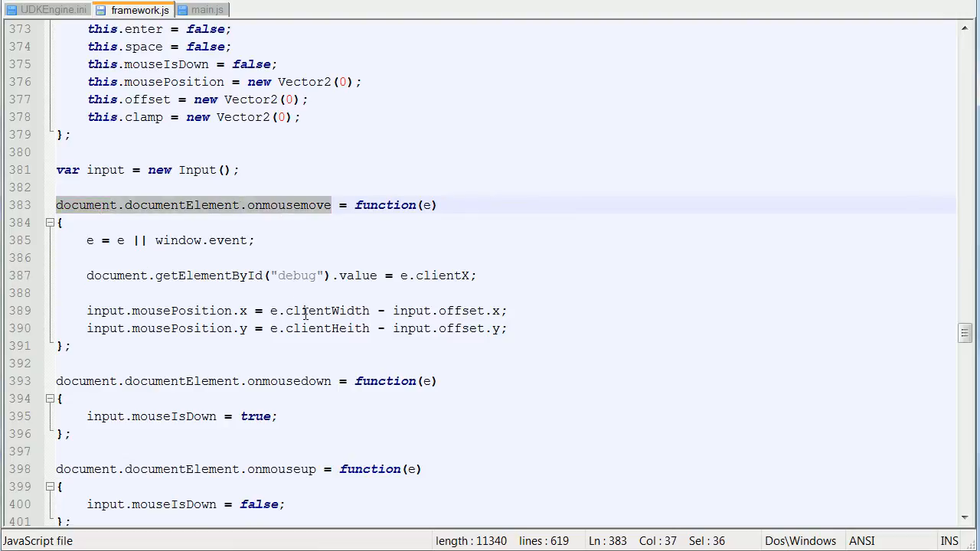
double_click(326, 309)
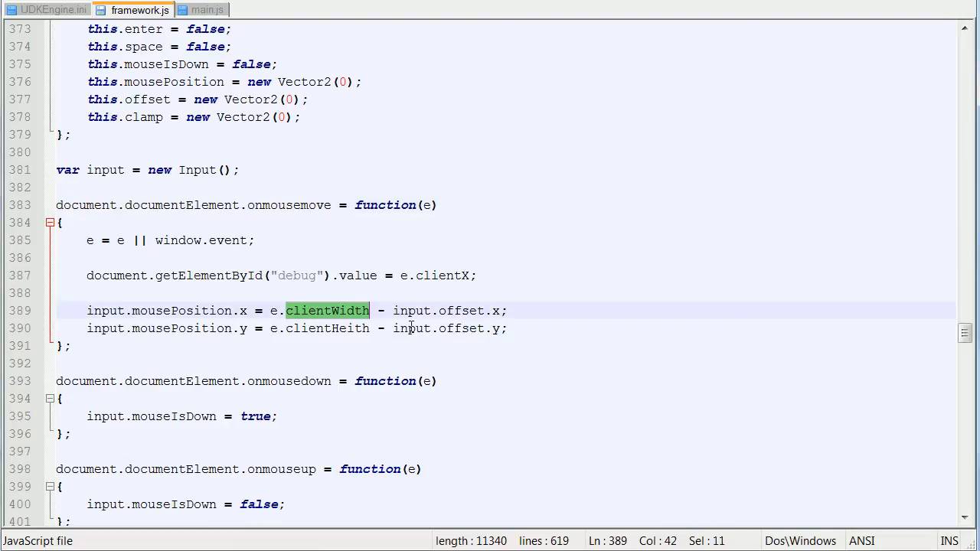
mouse_move(635, 245)
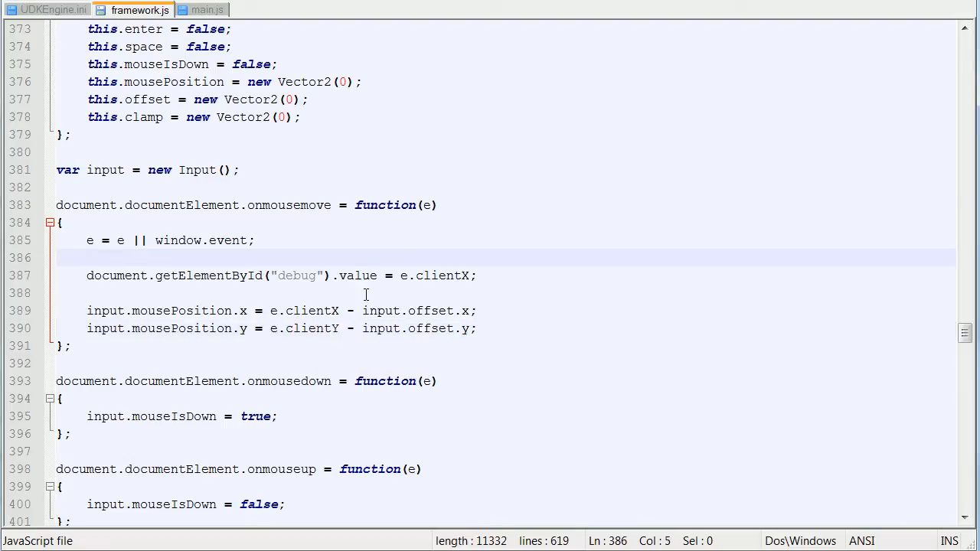
double_click(441, 276)
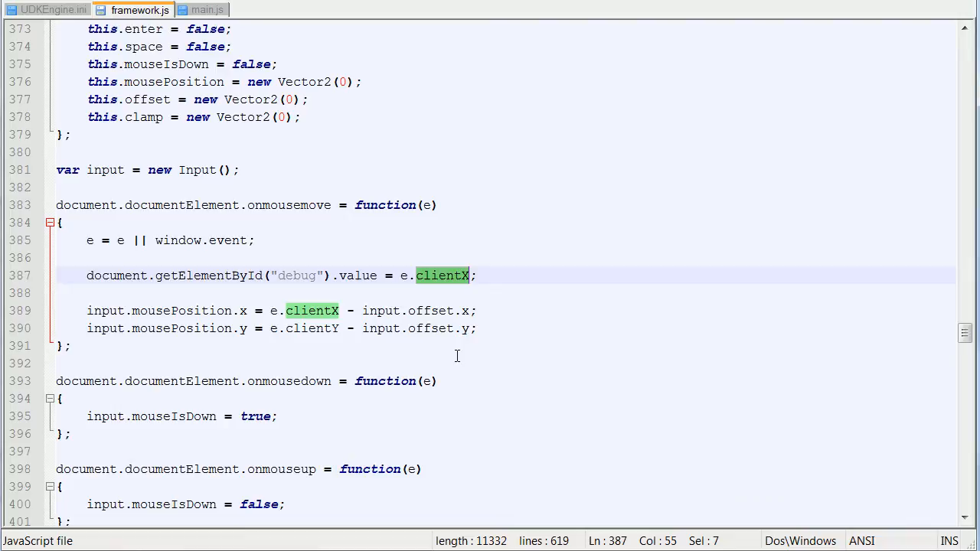
text(Width)
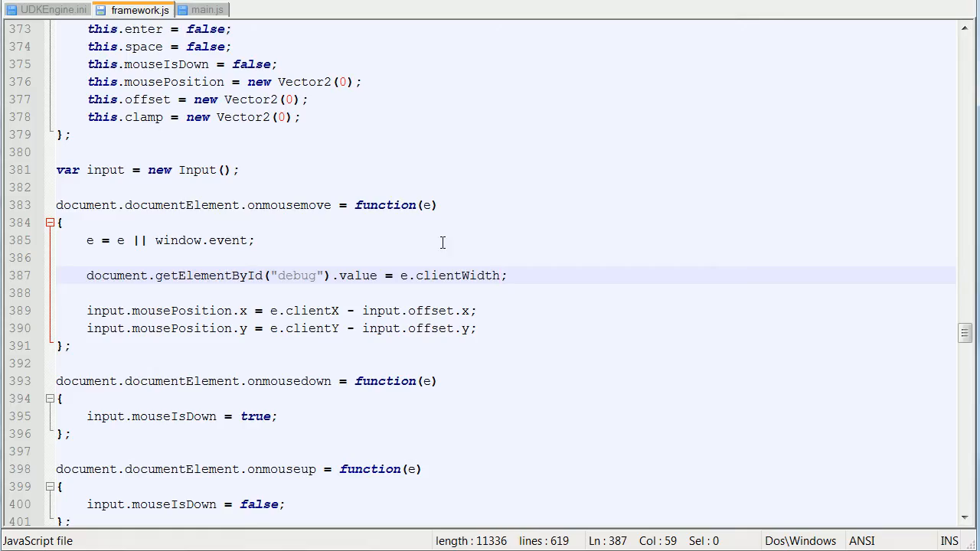
double_click(456, 276)
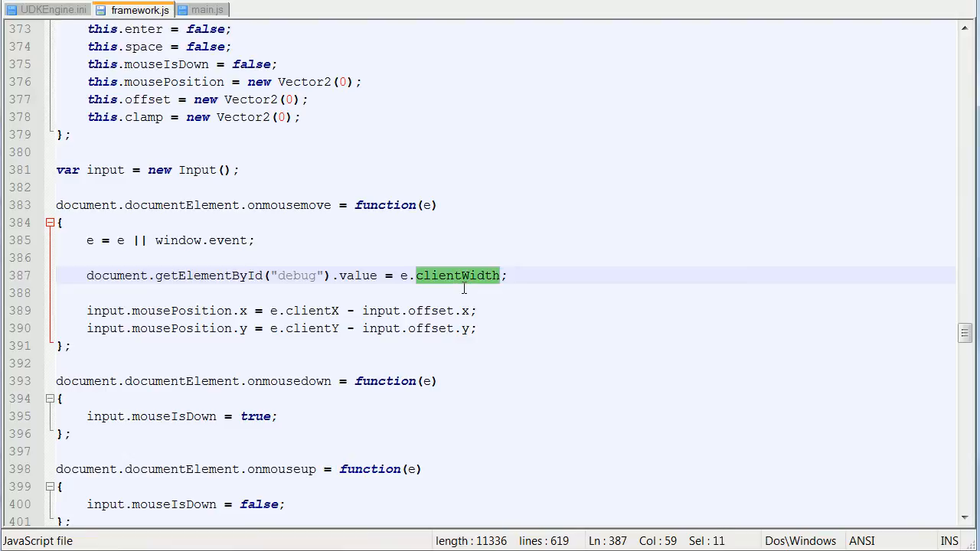
text(clienX)
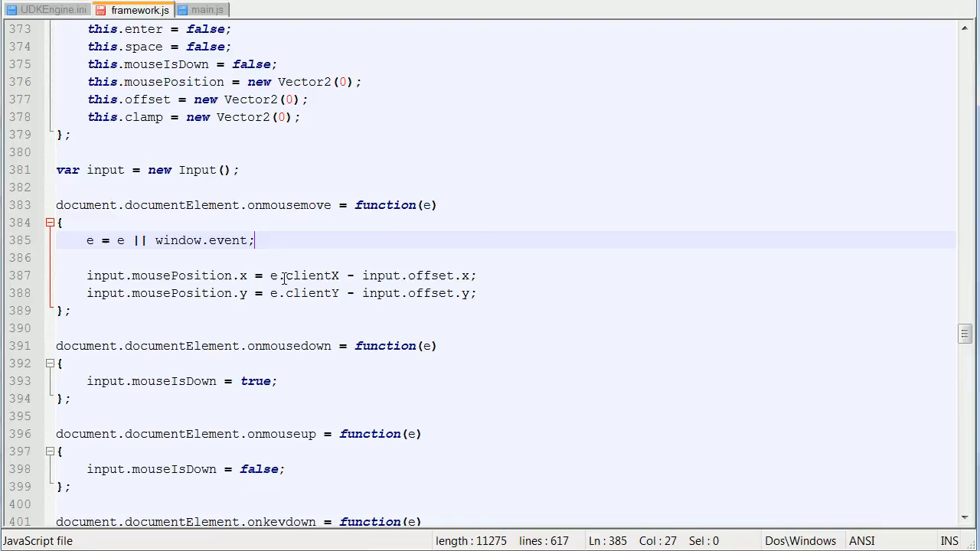
click(202, 9)
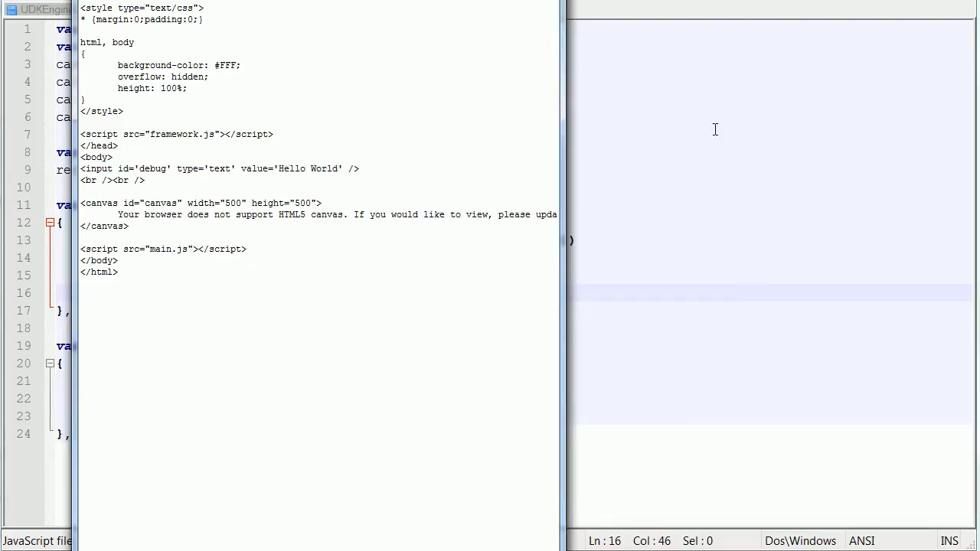
click(202, 9)
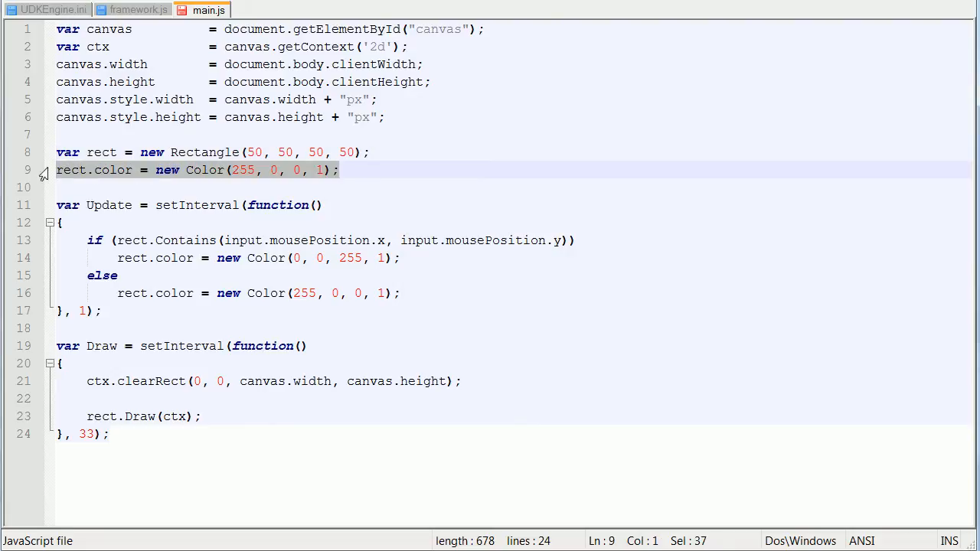
click(257, 239)
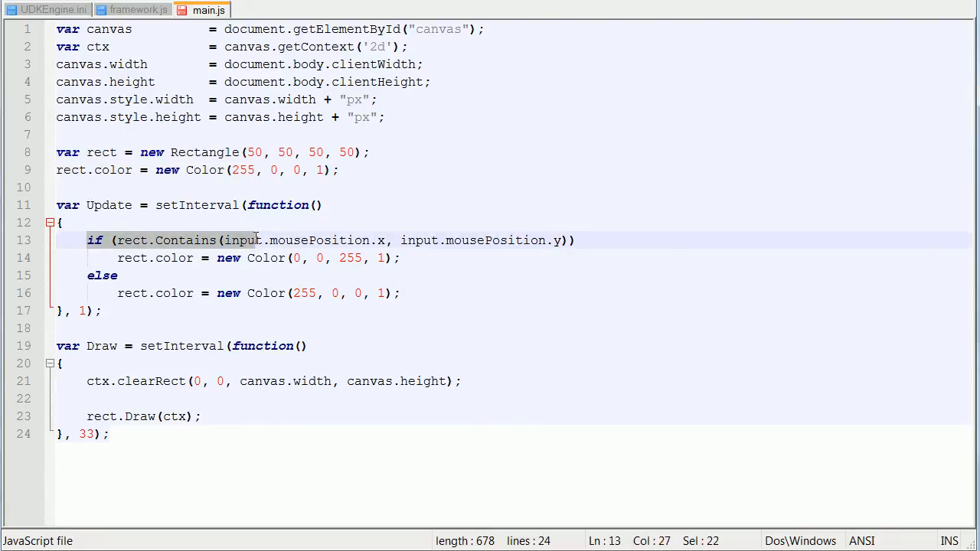
drag(254, 239, 435, 238)
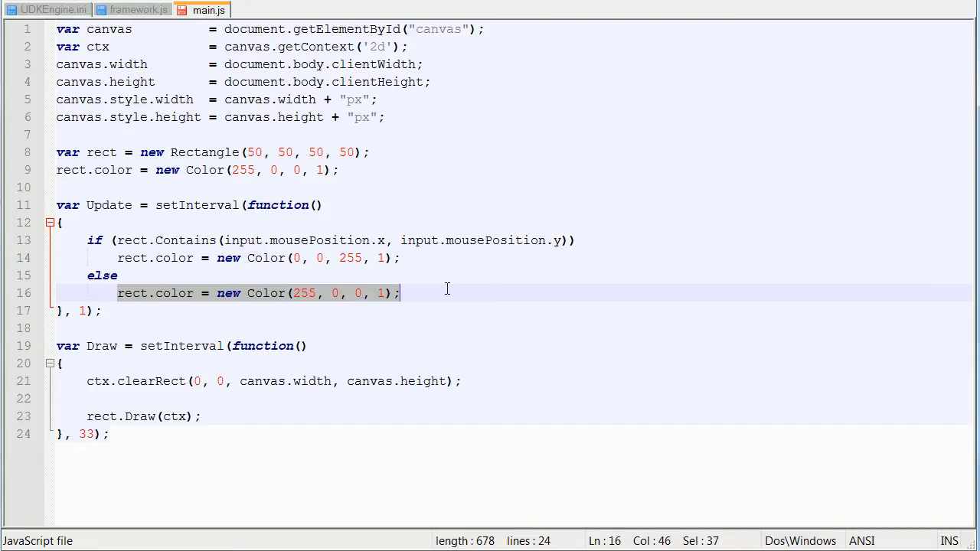
mouse_move(131, 10)
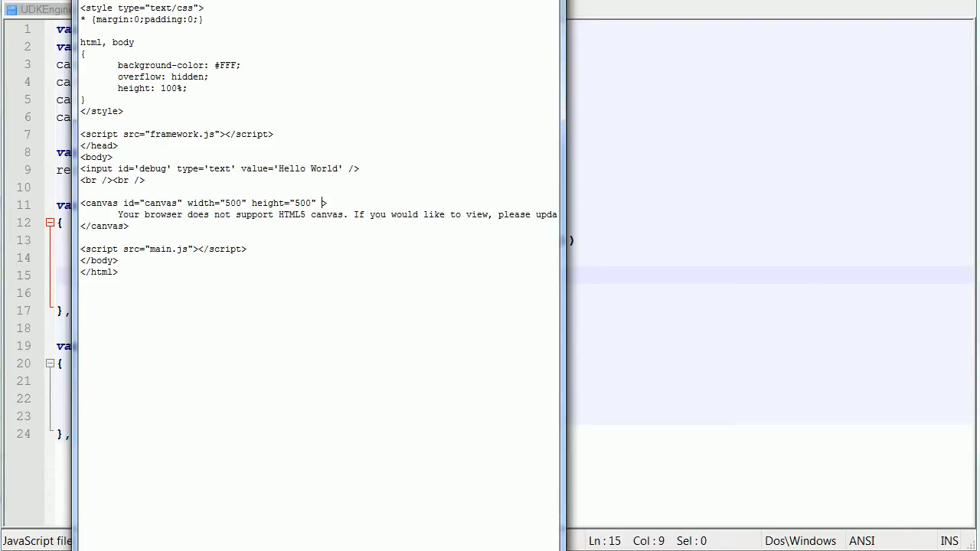
Give the canvas tag an inline style="border: 1px solid ..." attribute.
text(style="")
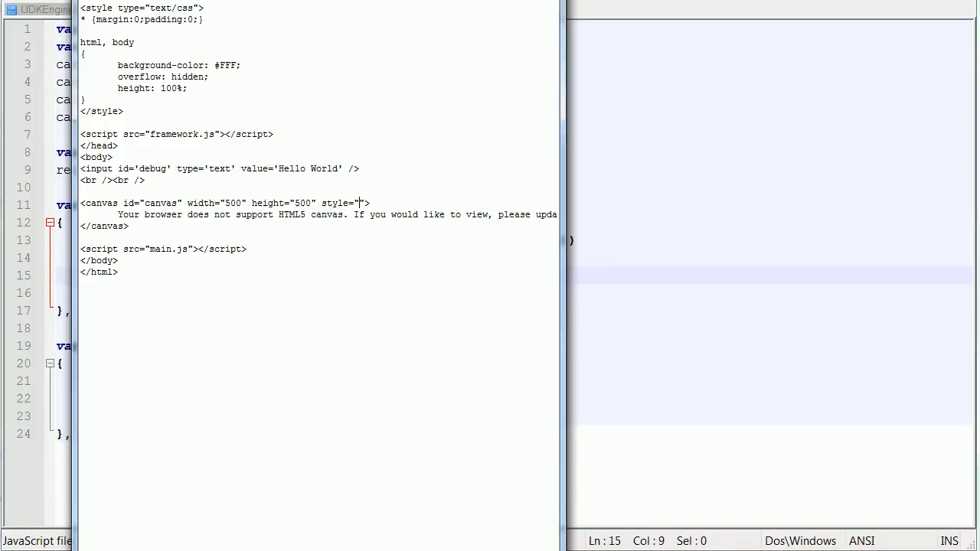
text(border:)
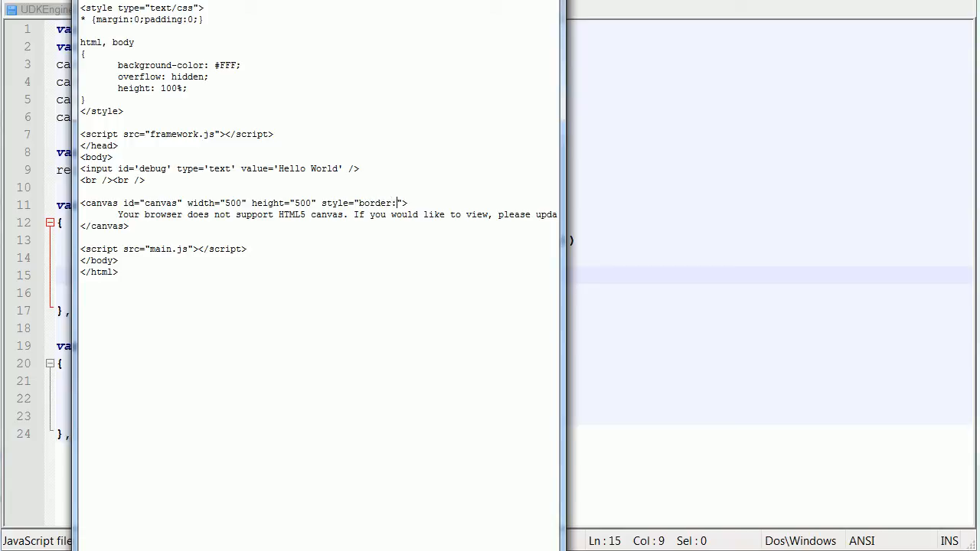
text(1px soli)
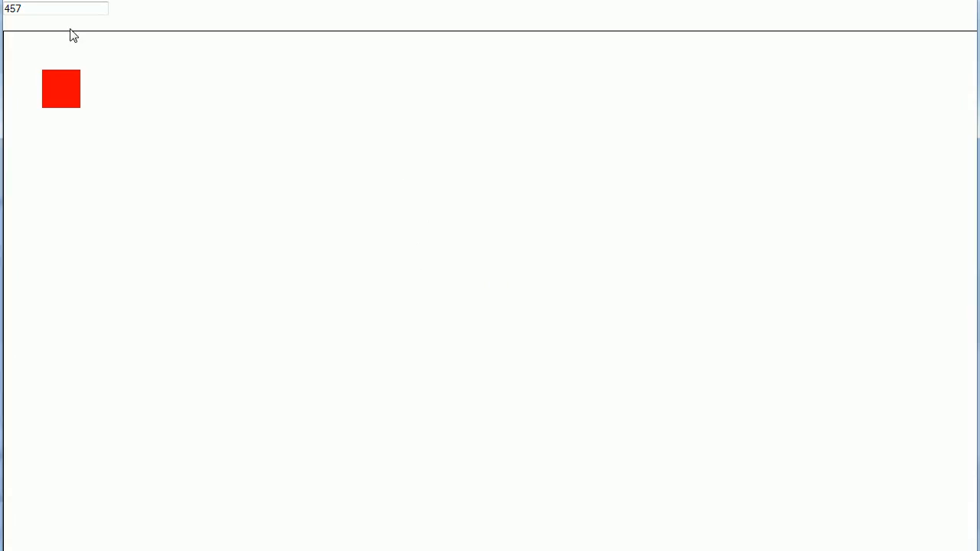
mouse_move(523, 205)
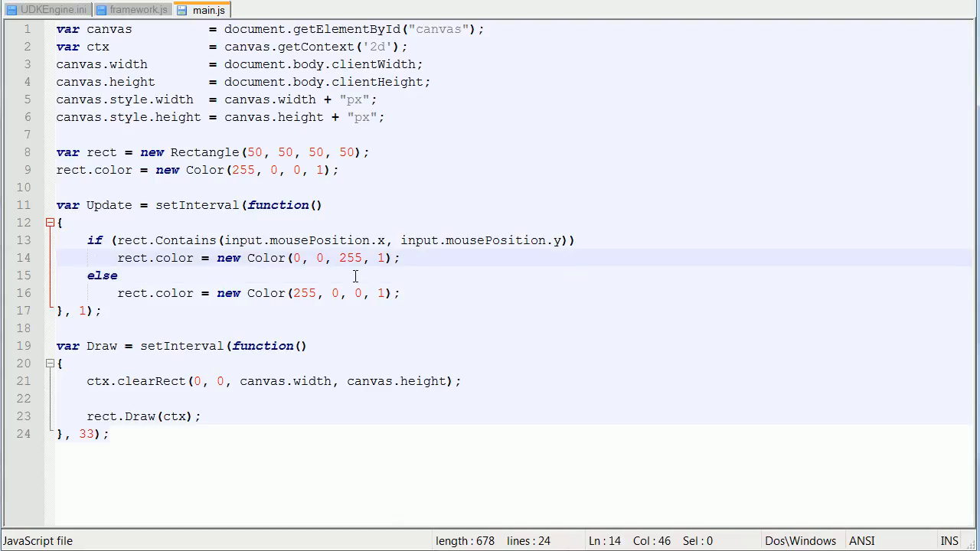
Check the offset usage in framework.js and return to main.js at the input declaration for the hover recolour loop.
click(138, 10)
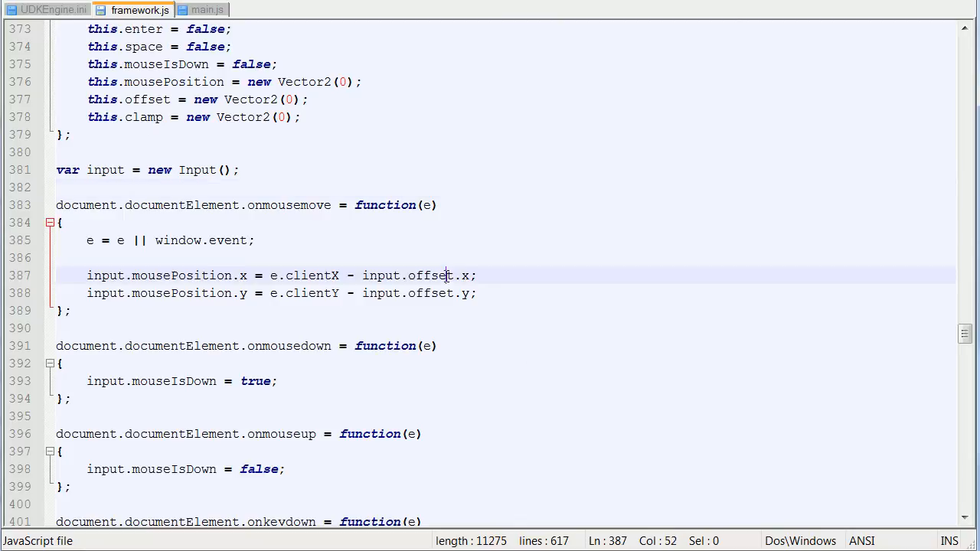
double_click(430, 276)
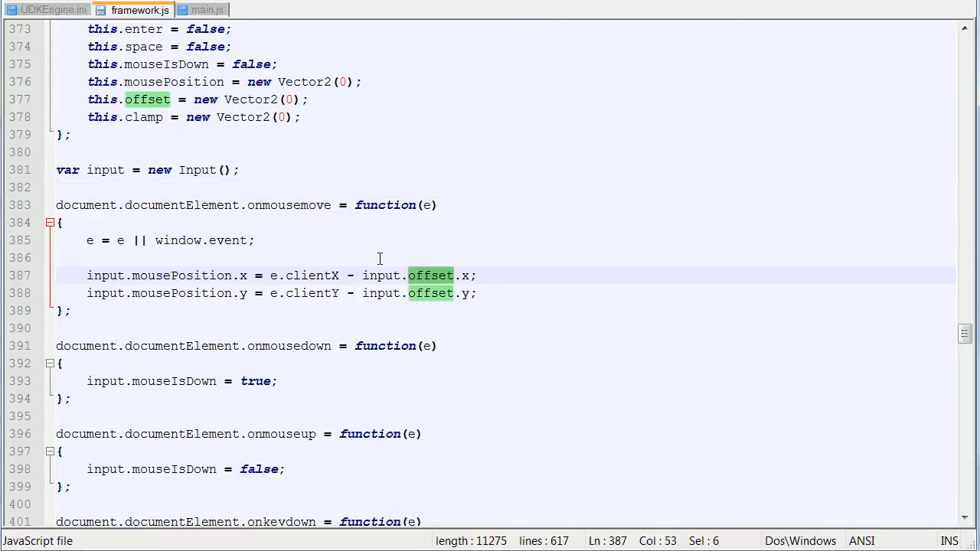
mouse_move(444, 276)
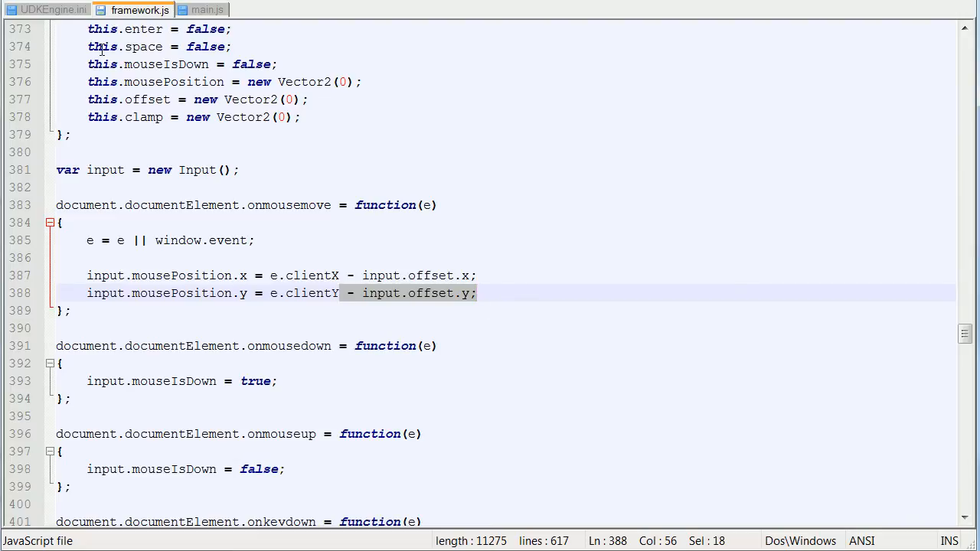
mouse_move(127, 58)
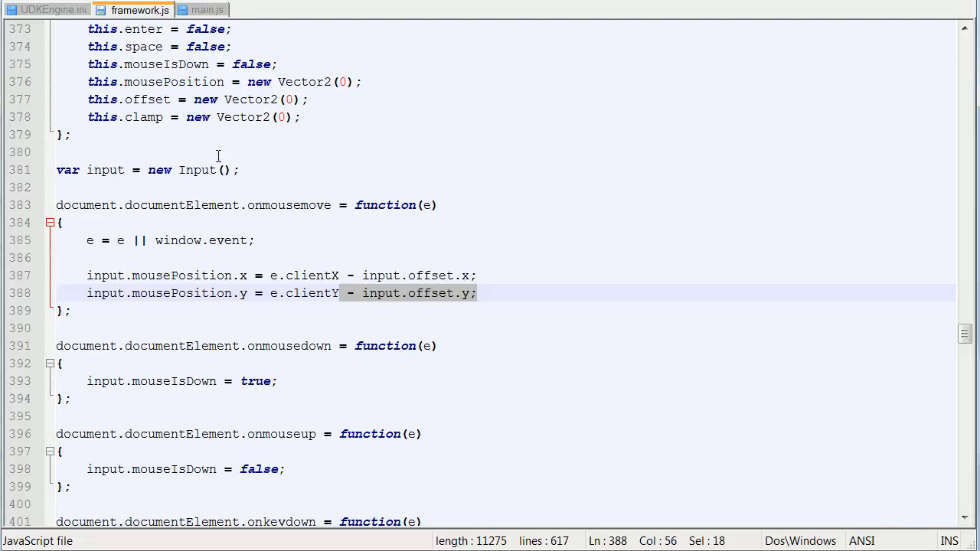
mouse_move(98, 40)
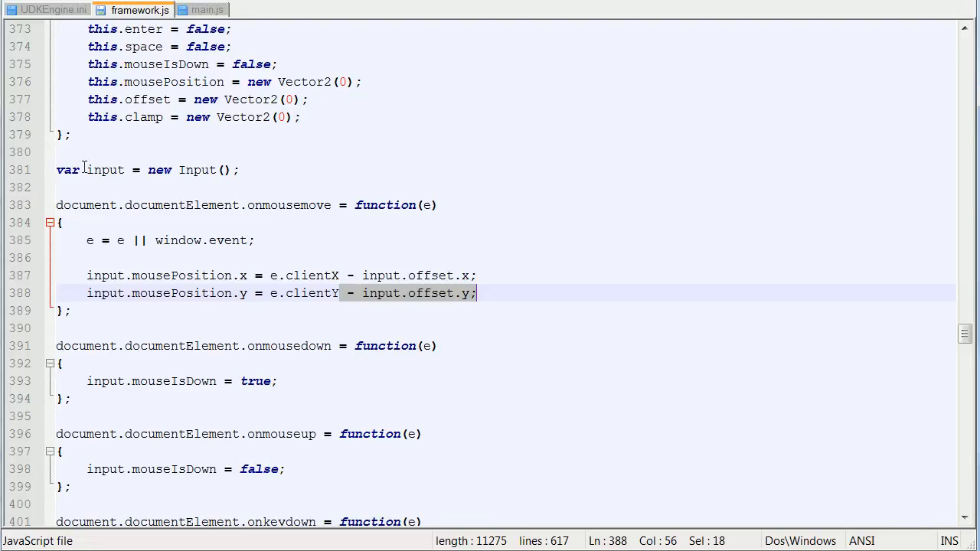
click(90, 168)
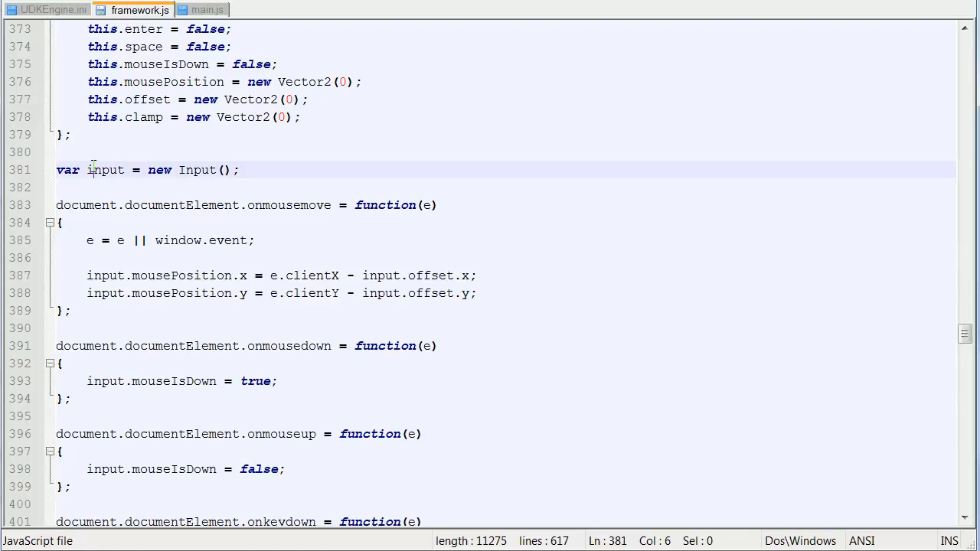
click(87, 170)
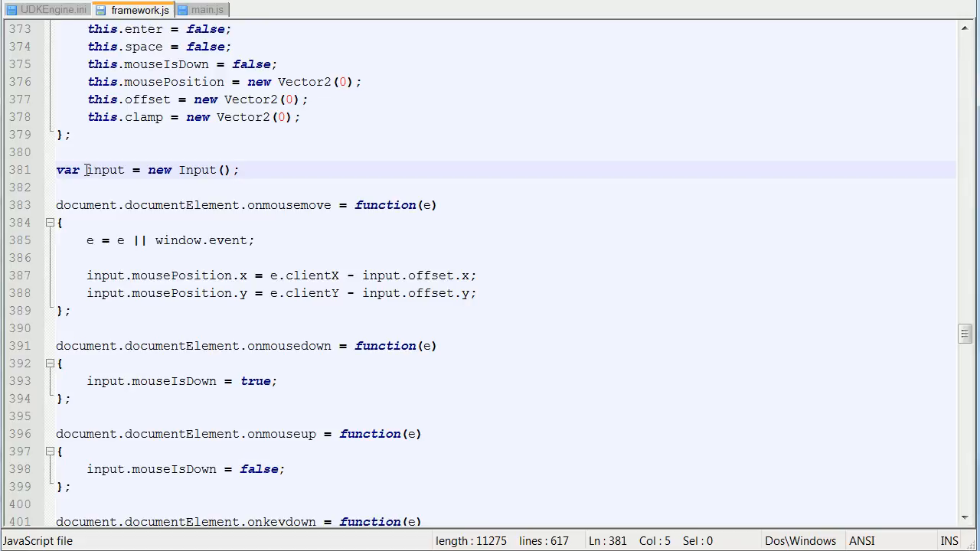
mouse_move(417, 275)
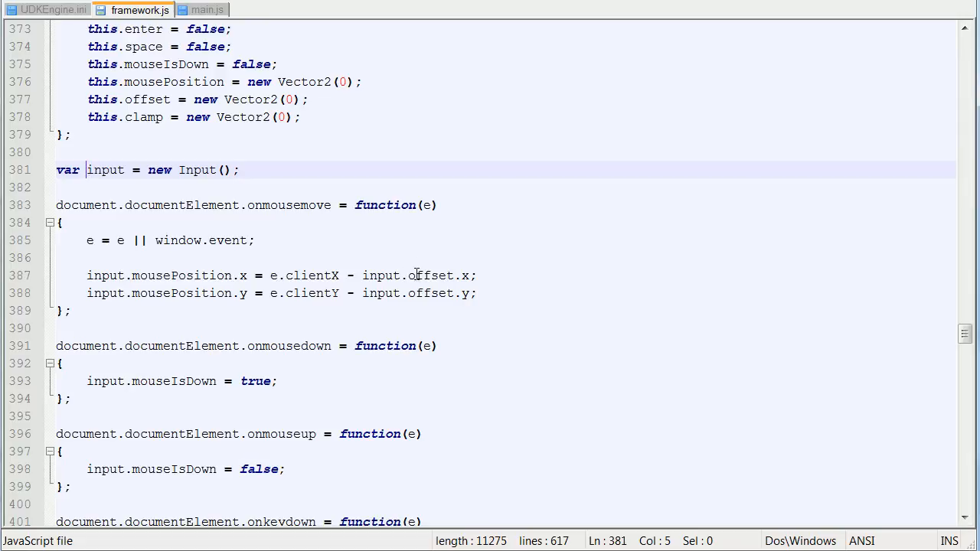
click(202, 9)
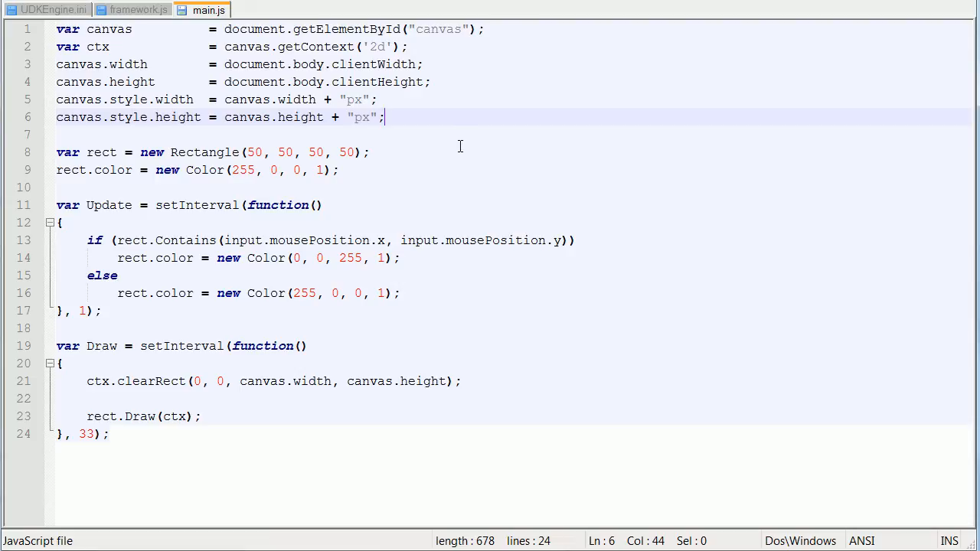
mouse_move(459, 153)
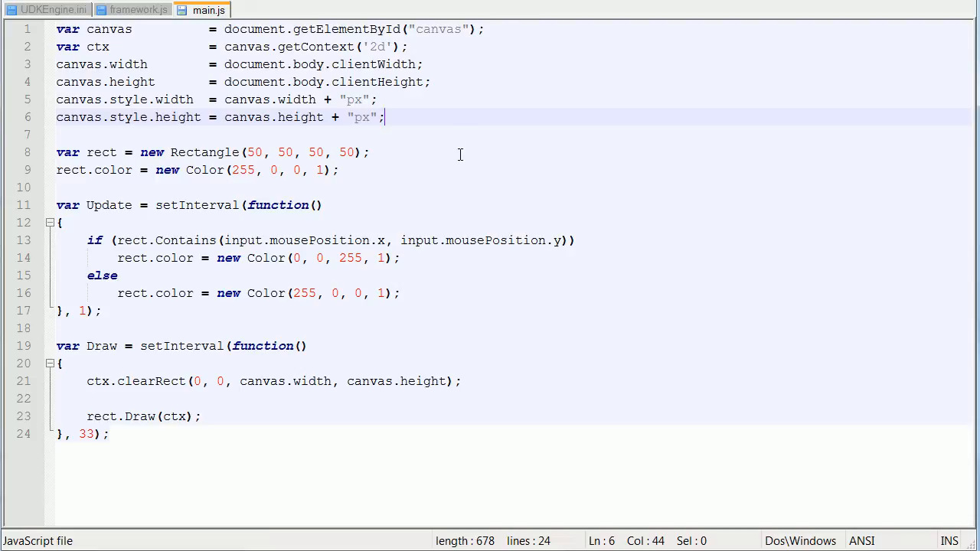
mouse_move(413, 142)
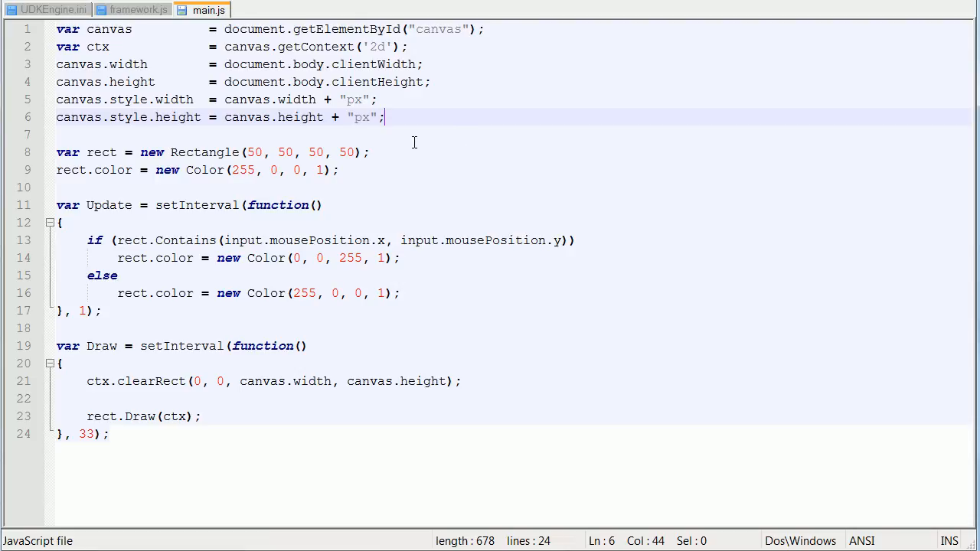
mouse_move(447, 134)
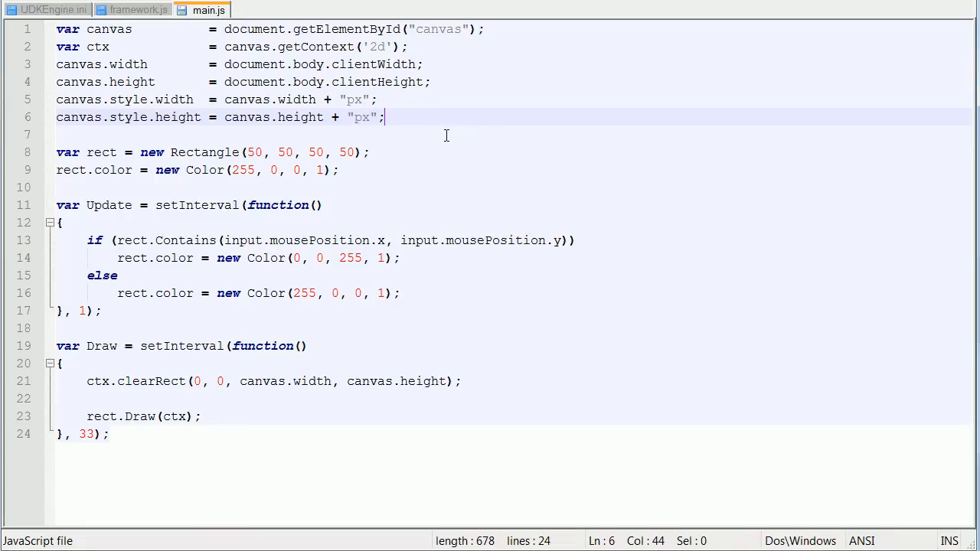
Declare GetLeft(elm) and GetTop(elm) function stubs at the top of framework.js.
click(132, 9)
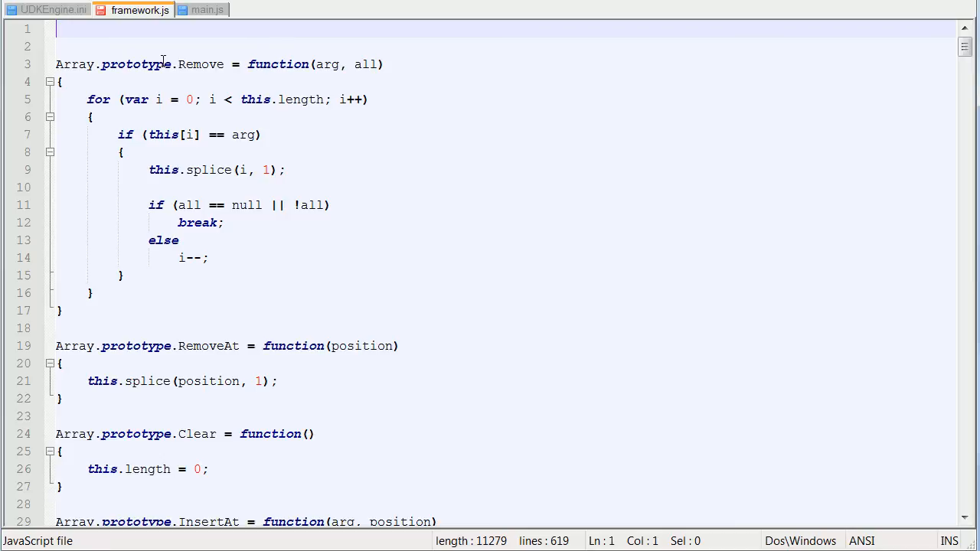
text(function)
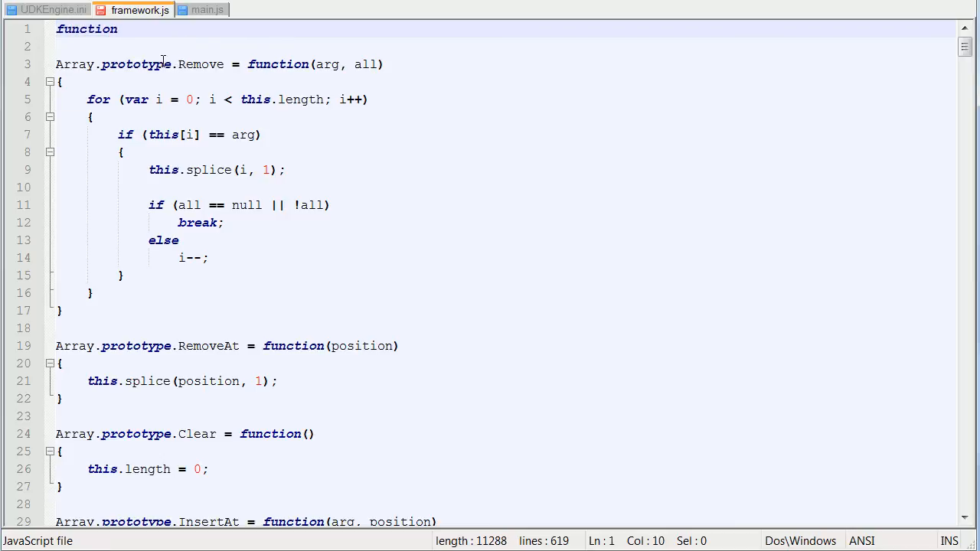
text(GetLeft(elm)
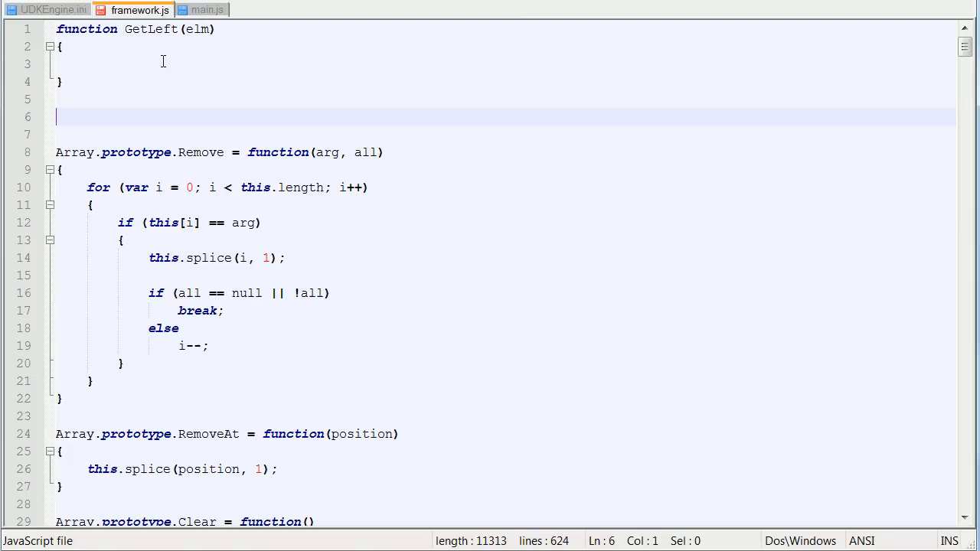
text(function)
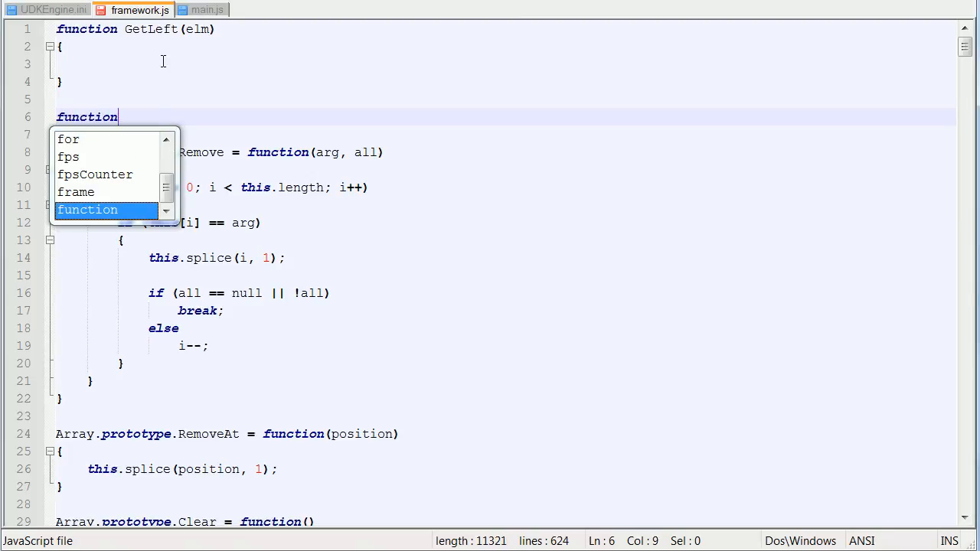
text(Get)
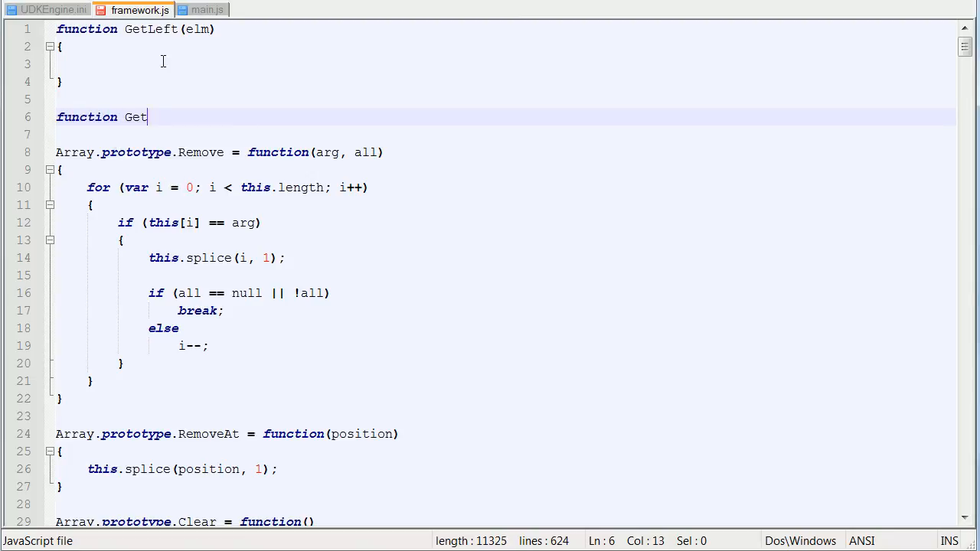
text(Top(elm))
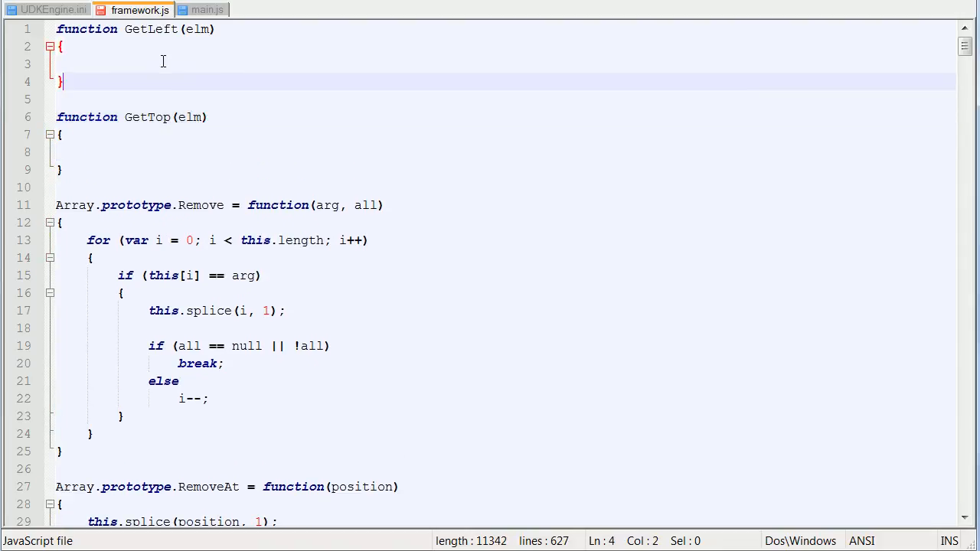
Fill GetLeft with var left = elm.offsetLeft and a while loop adding offsetLeft up the offsetParent chain.
click(162, 64)
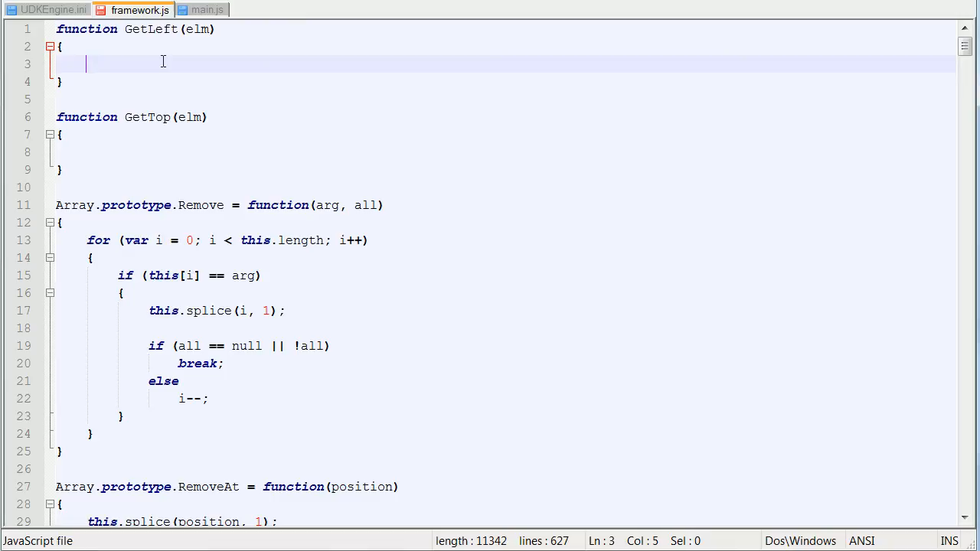
text(var left =)
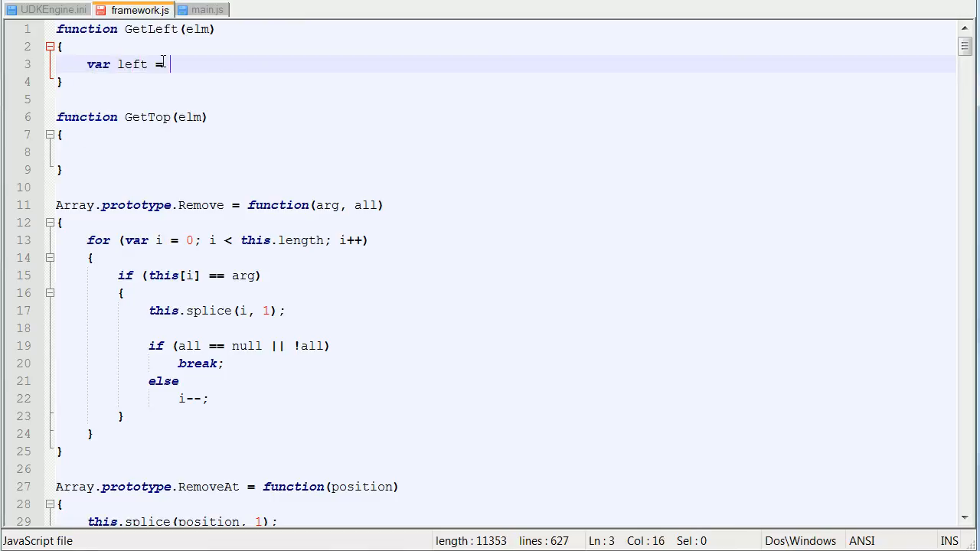
text(elm.)
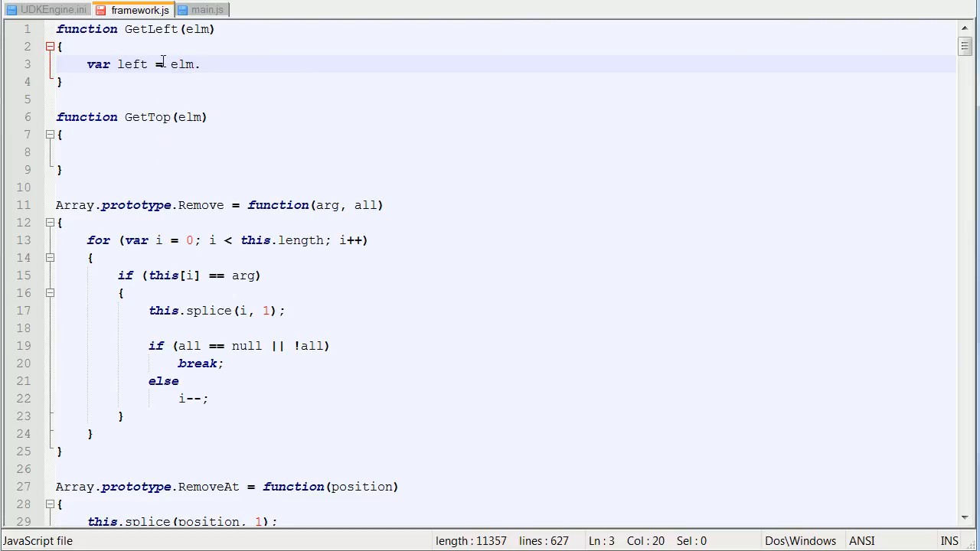
text(offsetLeft;)
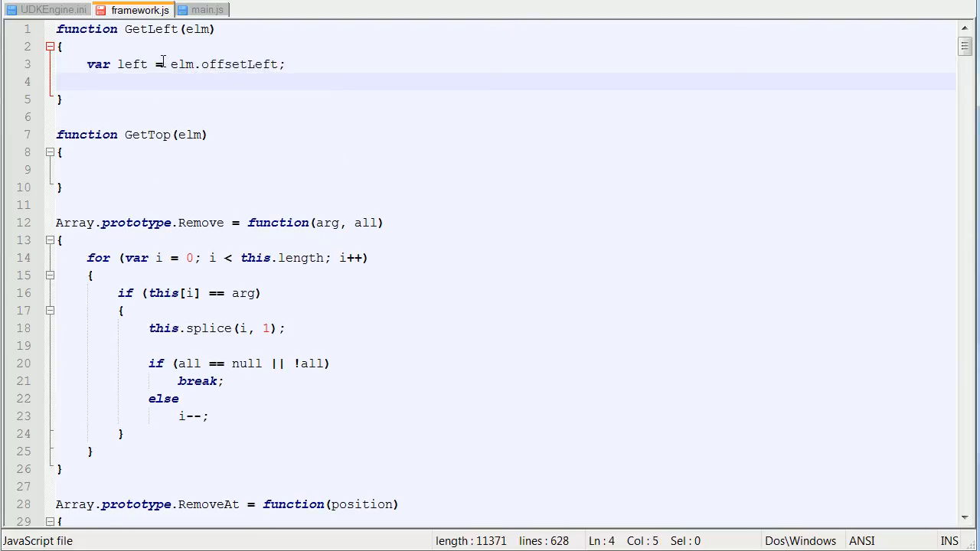
text(while (elm = elm.)
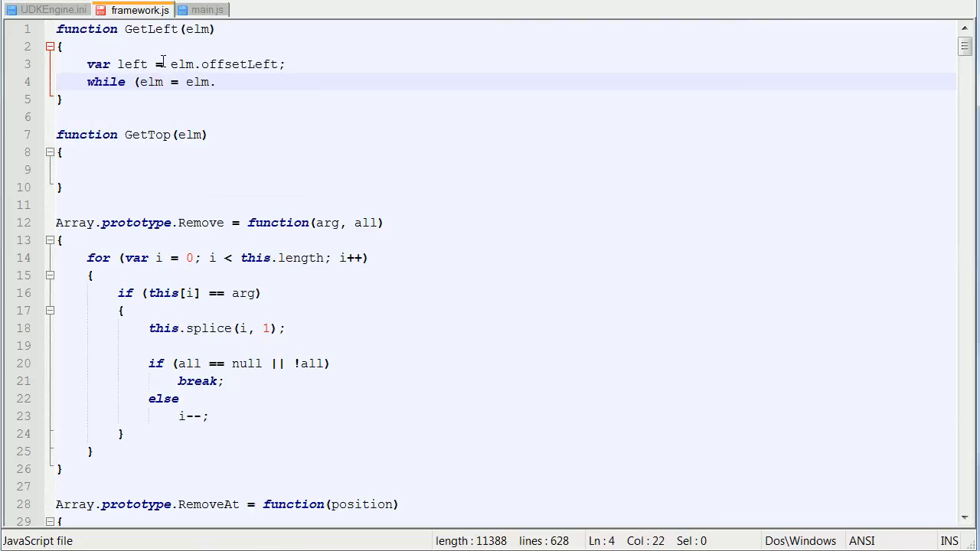
text(pare)
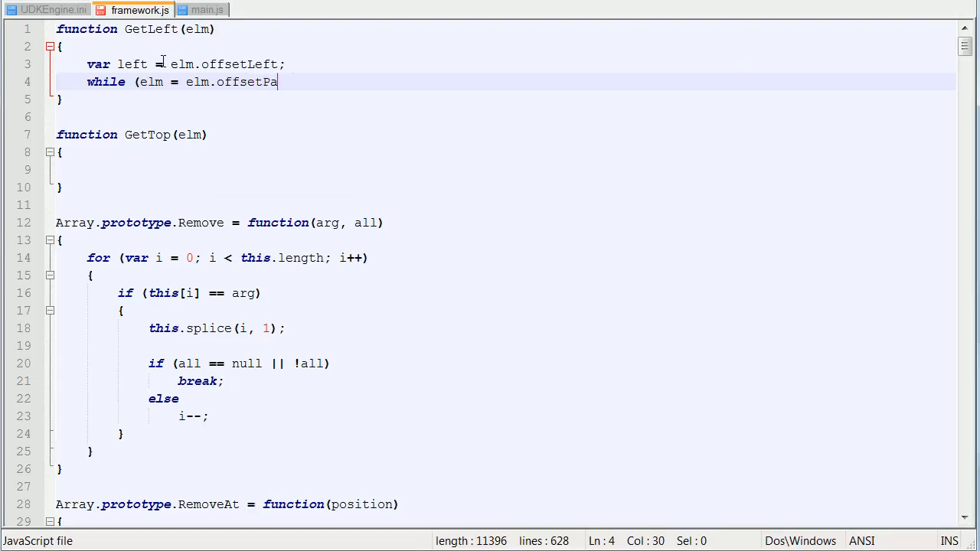
text(rent))
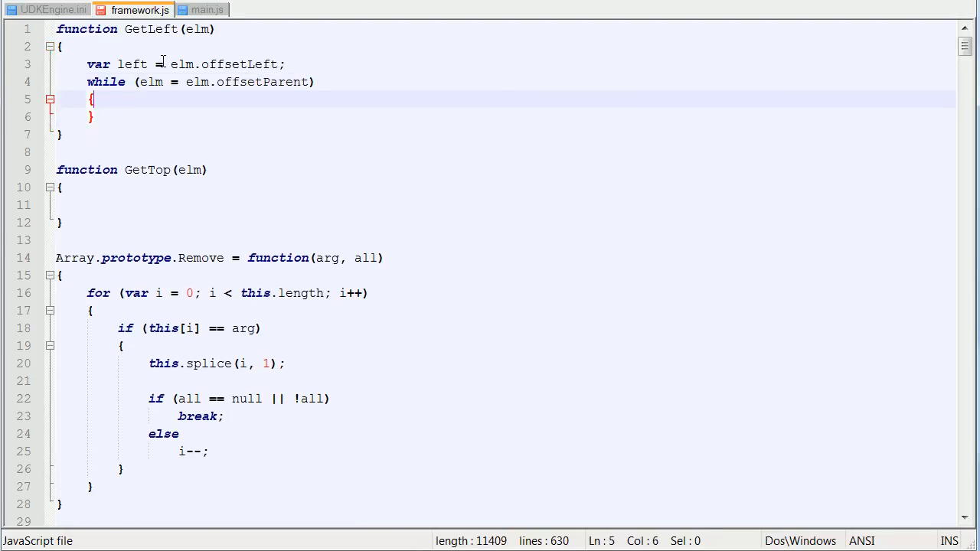
key(Enter)
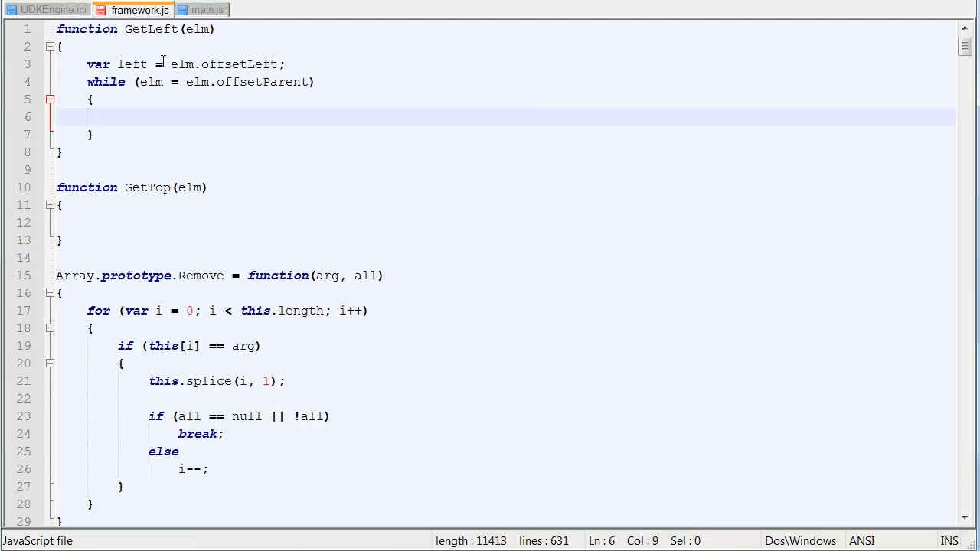
text(left)
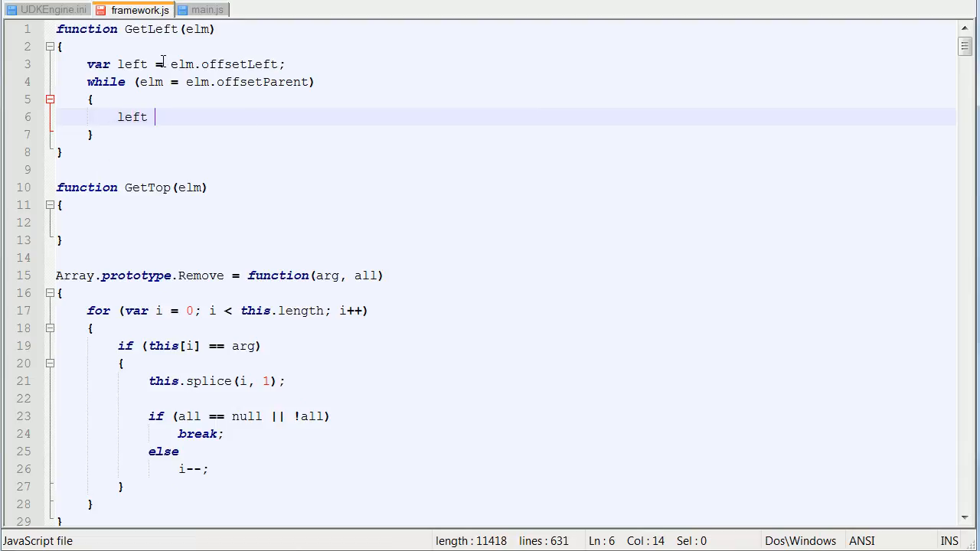
text(+= elm.offsetLeft;)
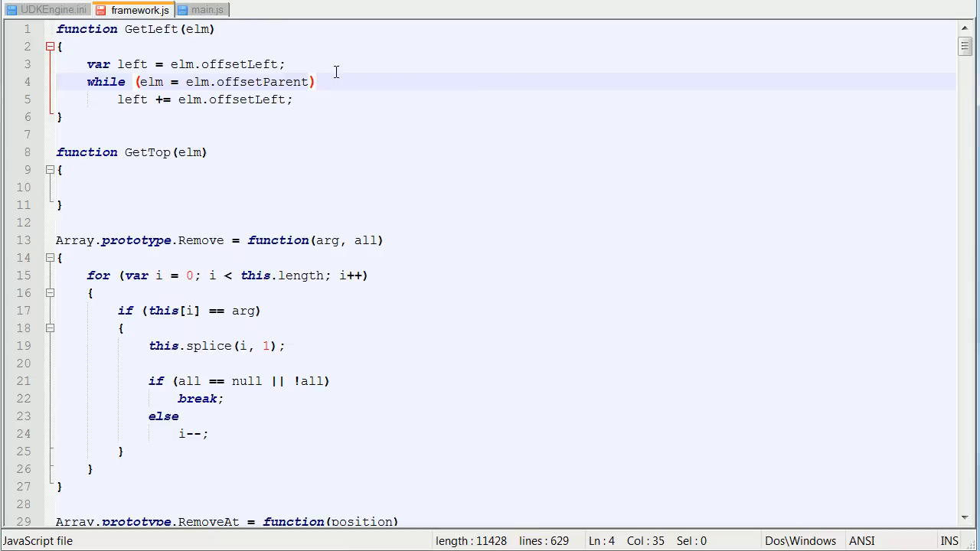
mouse_move(371, 159)
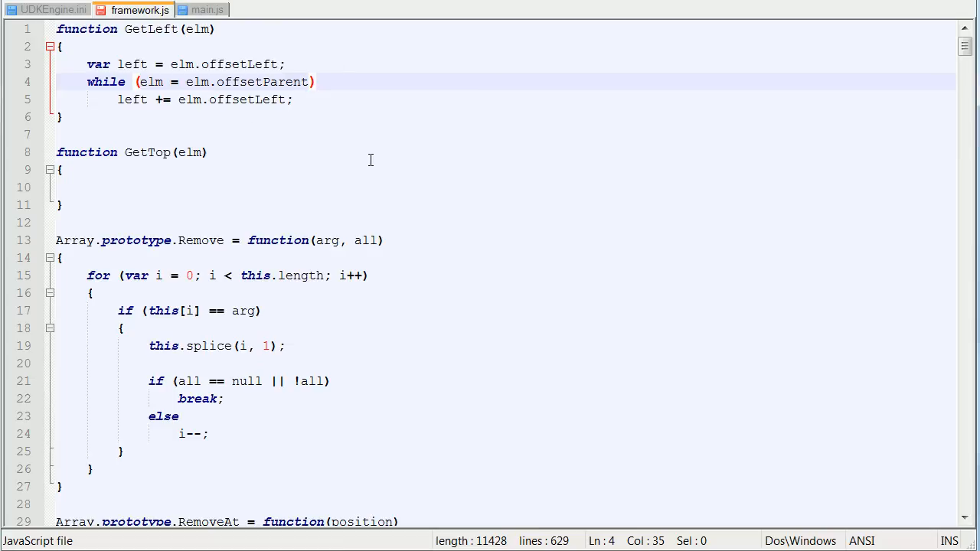
mouse_move(266, 84)
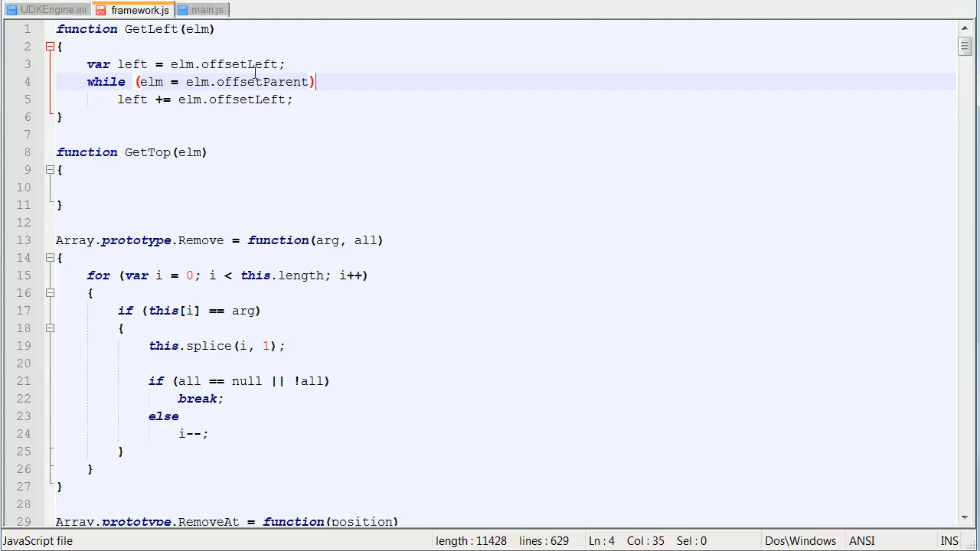
mouse_move(144, 104)
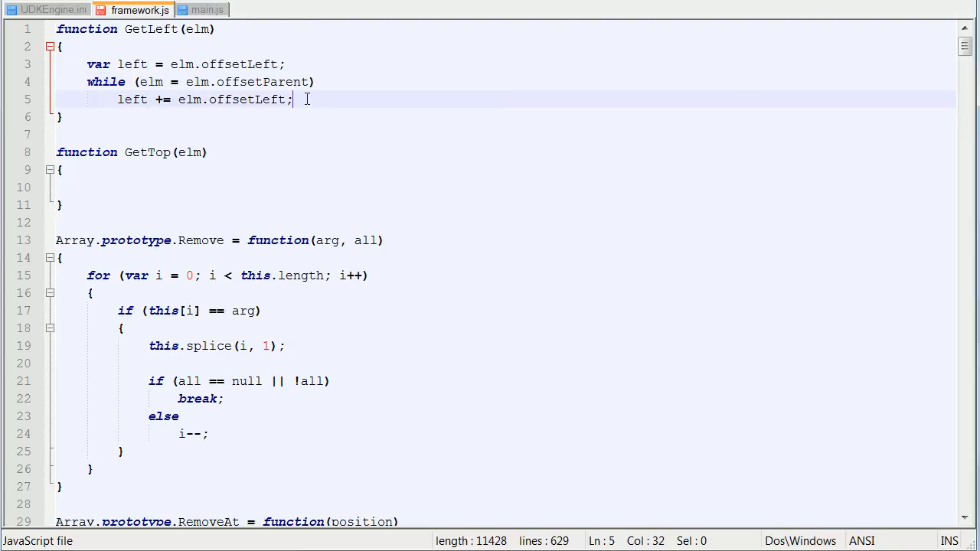
mouse_move(350, 165)
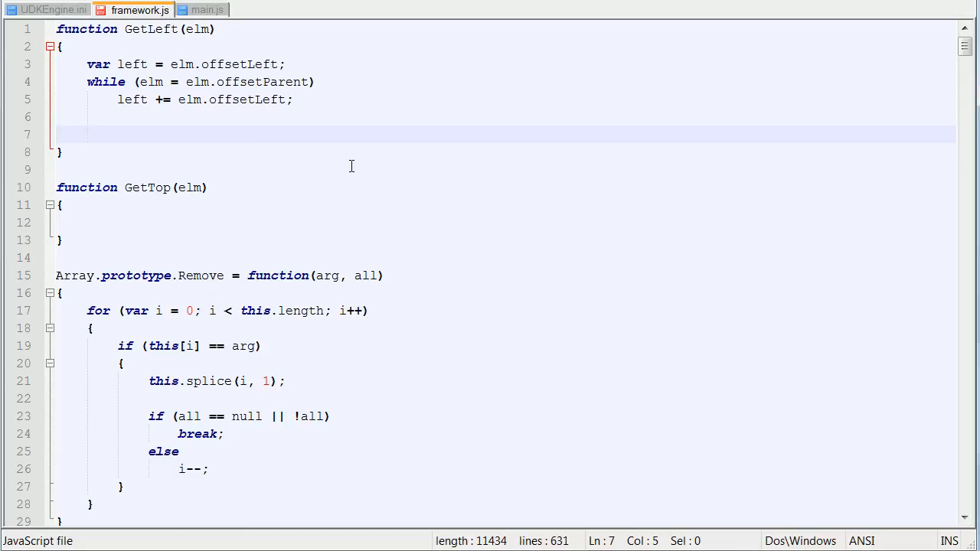
End GetLeft with 'left -= window.pageXOffset;' and 'return left;', then select its body for reuse in GetTop.
scroll(down, 3)
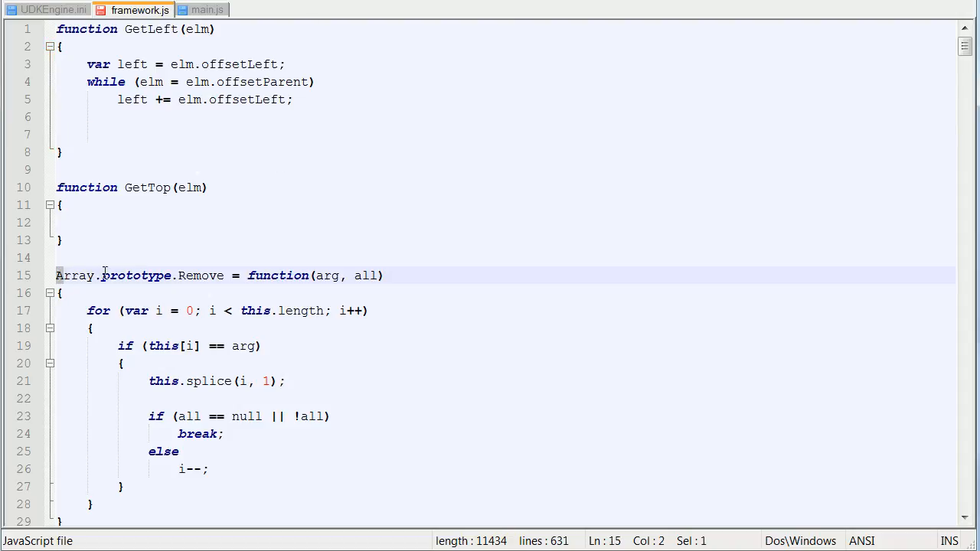
scroll(down, 3)
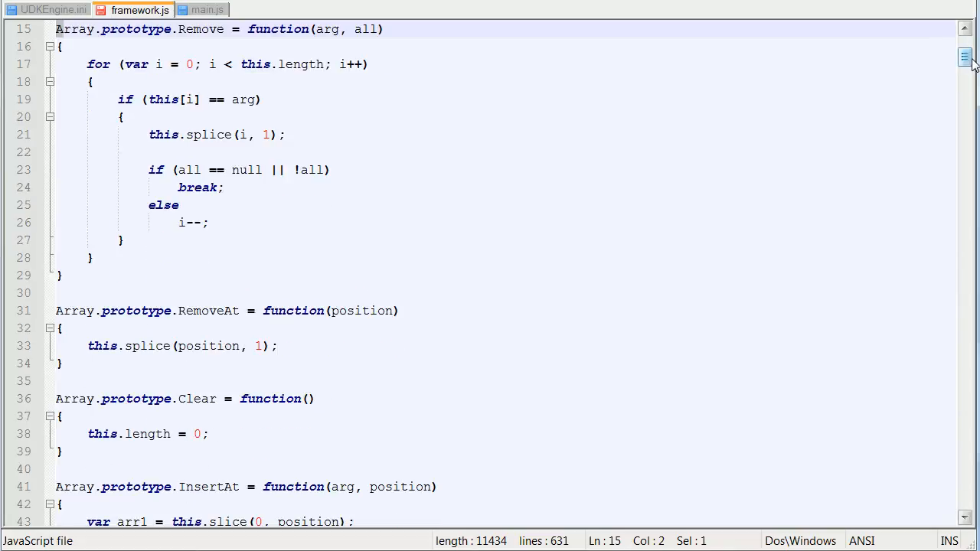
scroll(up, 3)
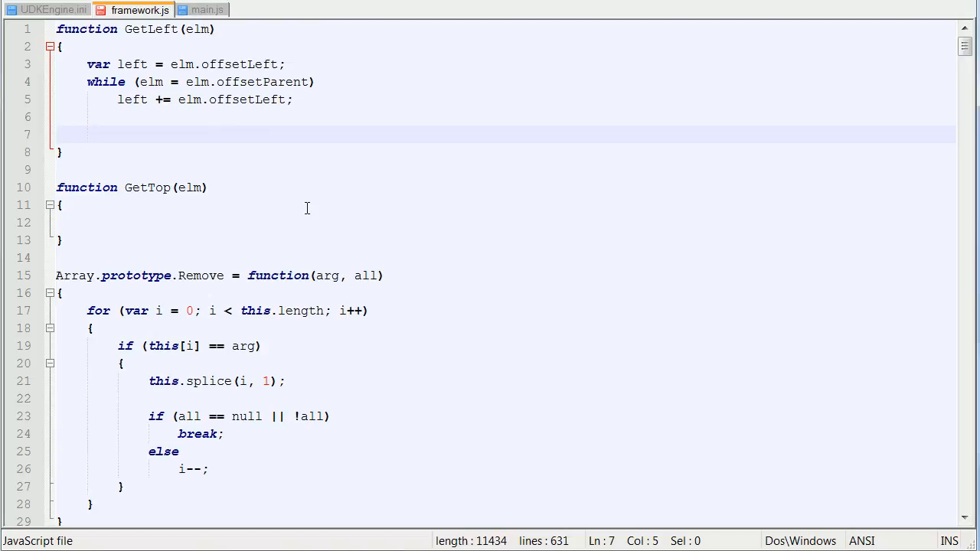
text(left -)
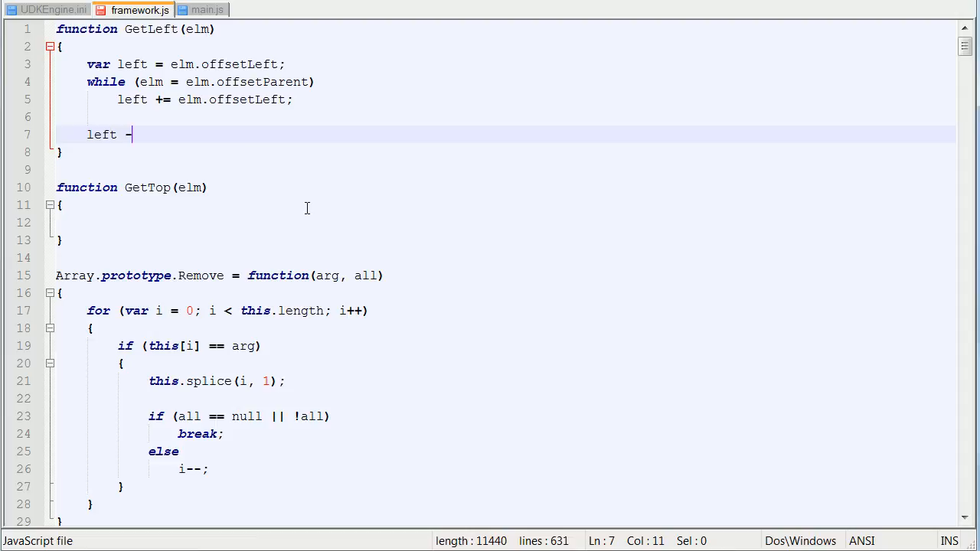
text(= window.pageXOff)
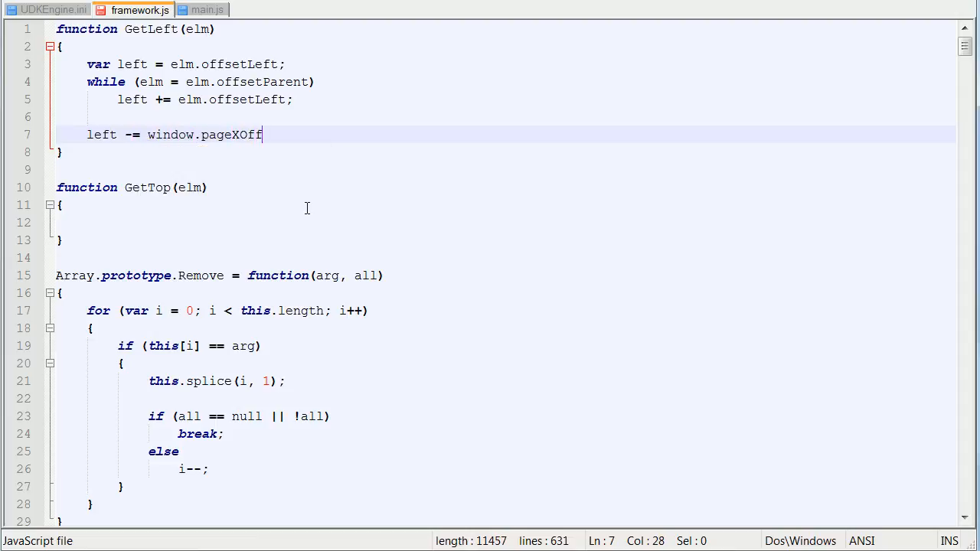
text(set;)
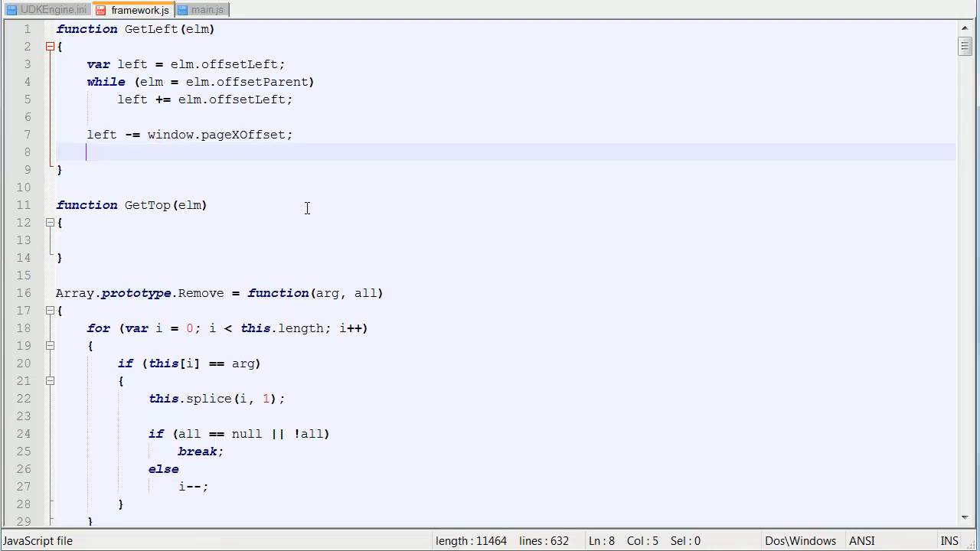
text(retue)
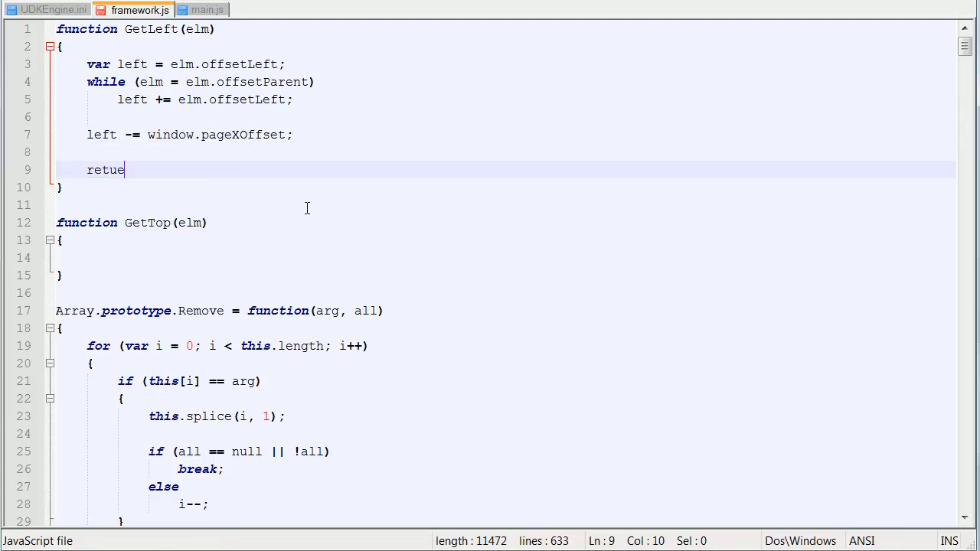
text(rn left;)
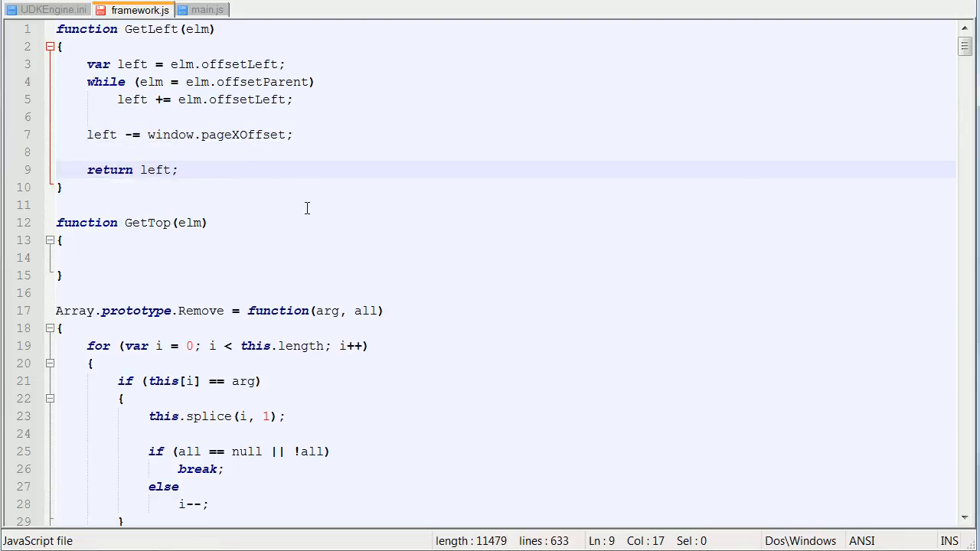
drag(87, 65, 176, 170)
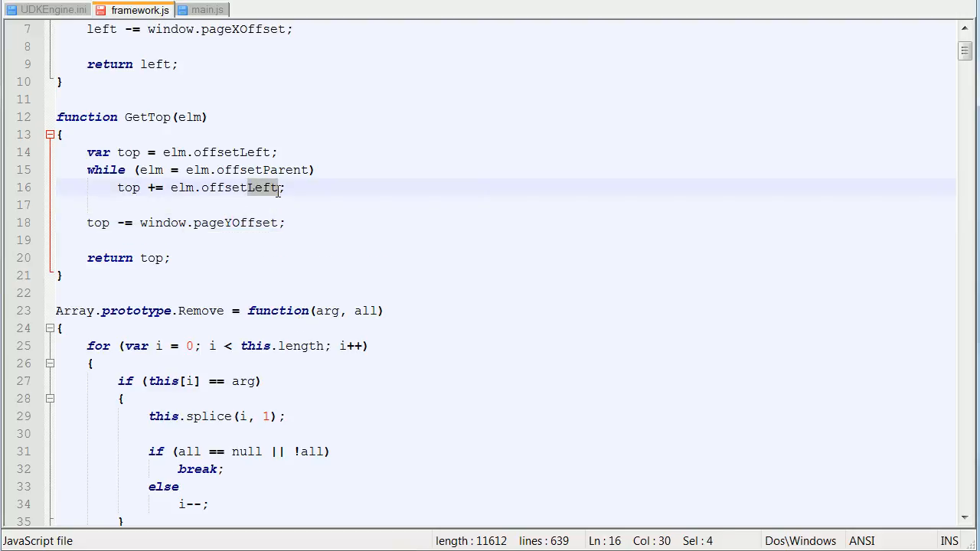
mouse_move(374, 277)
text(Top)
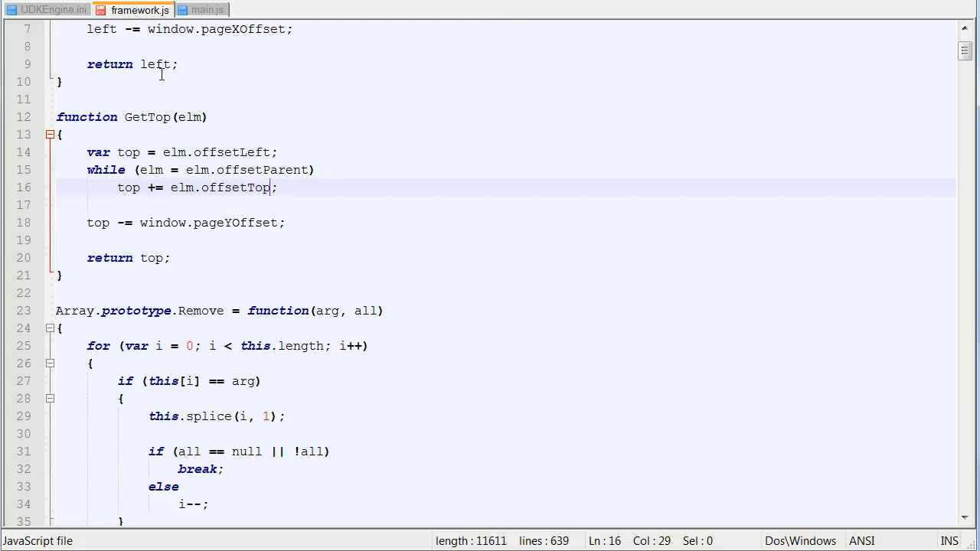
Change the copied offsetLeft on line 14 to offsetTop so GetTop sums offsetTop and subtracts pageYOffset.
double_click(254, 153)
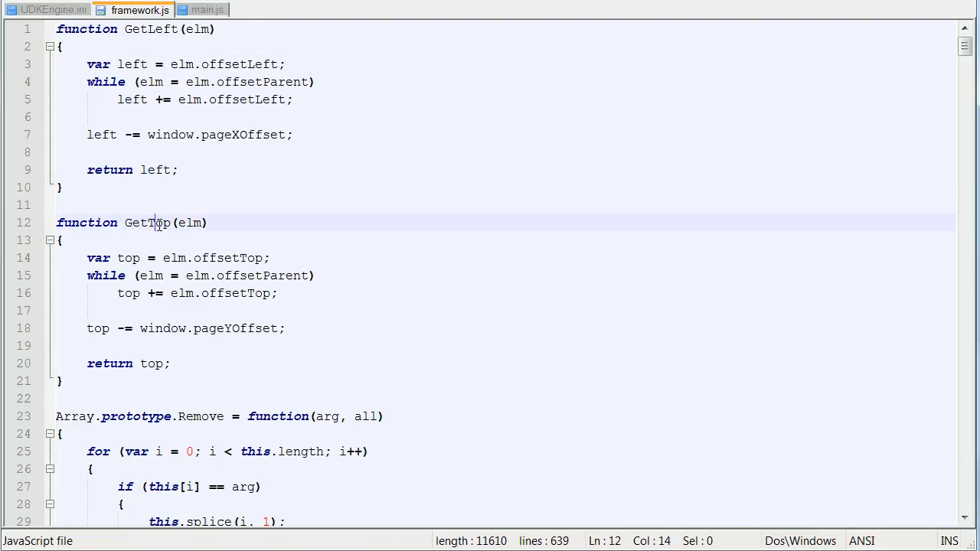
click(202, 9)
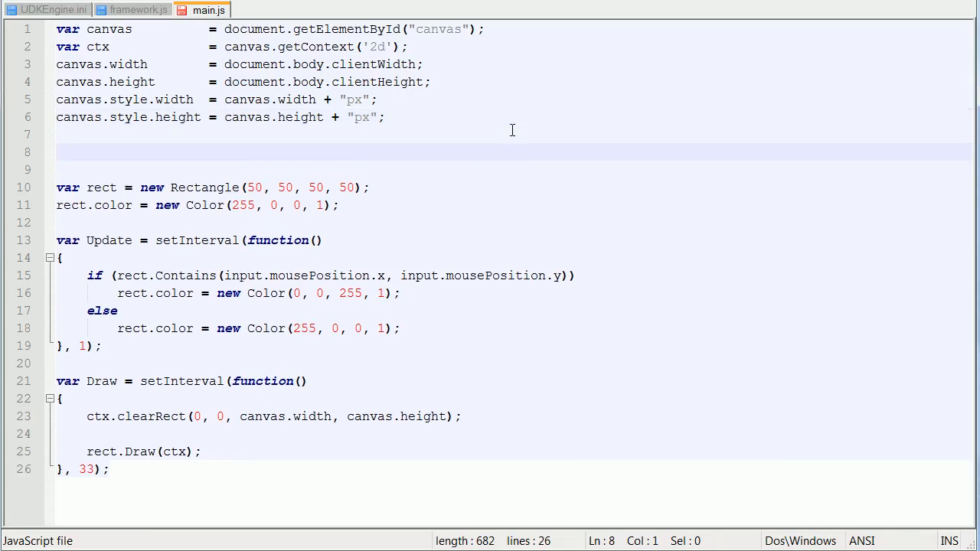
Write 'input.offset = new Vector2(GetLeft(canvas), GetTop(canvas));' on line 8 of main.js.
text(input.)
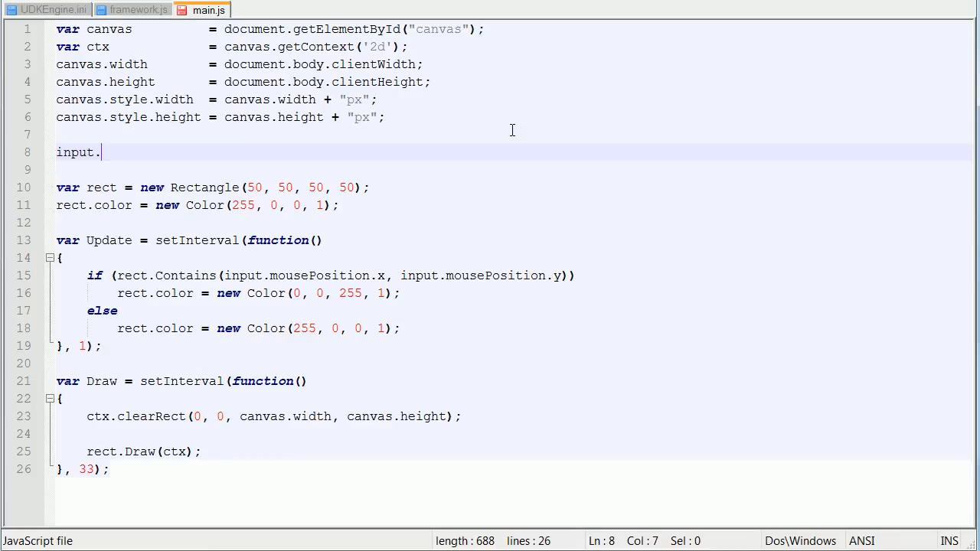
text(offset = new Nev)
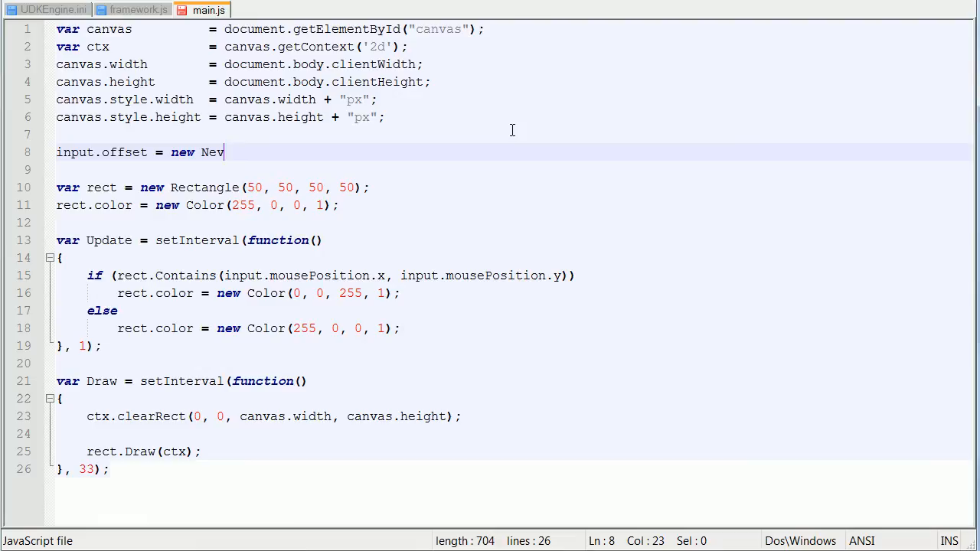
text(ector2)
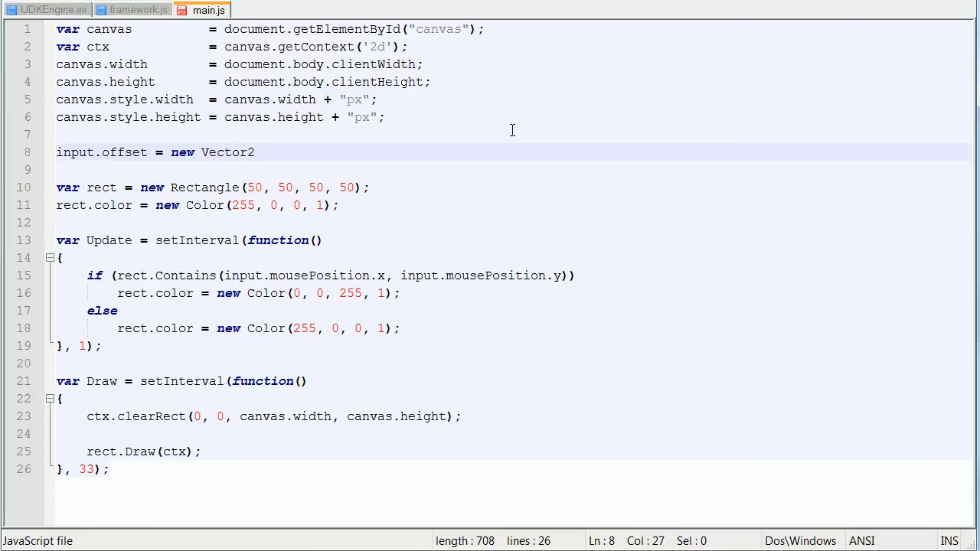
text(()
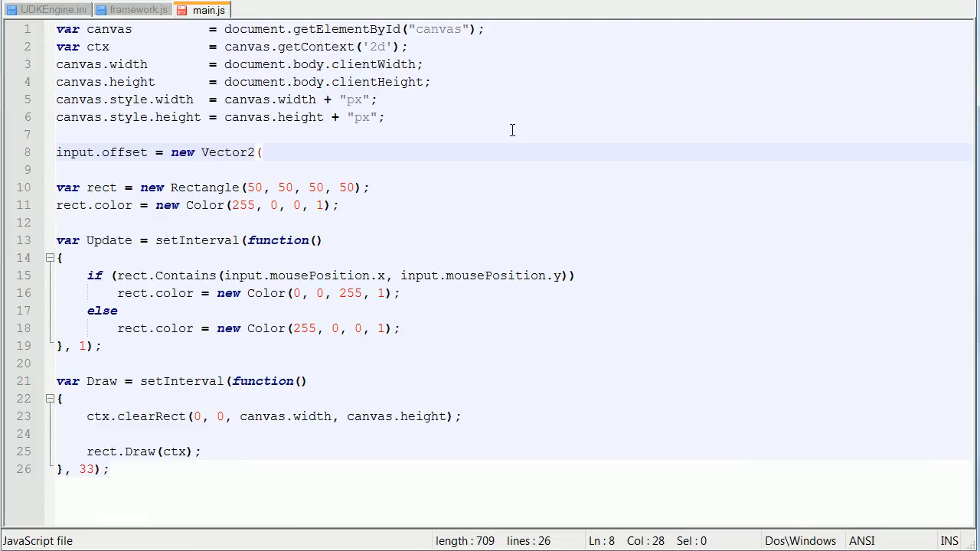
text(GetLeft()
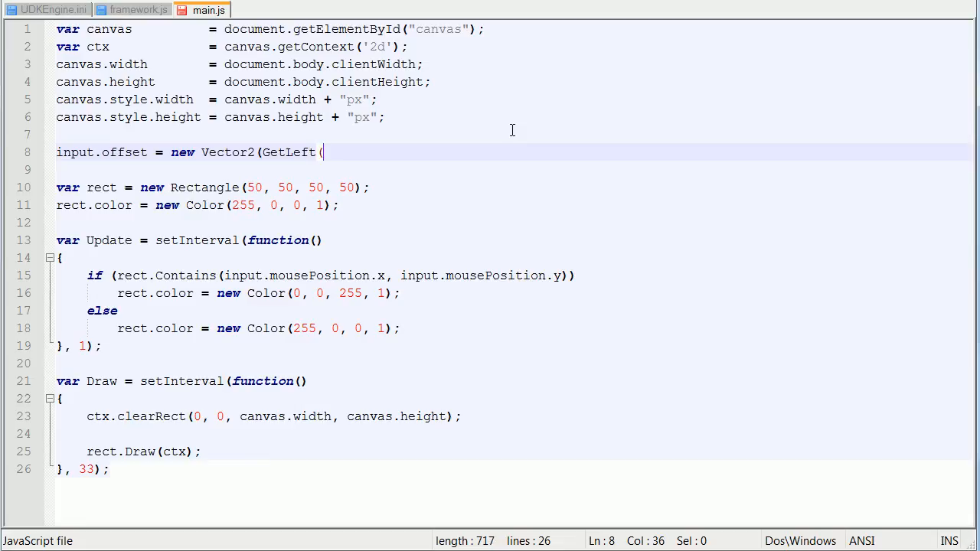
text(canvas)
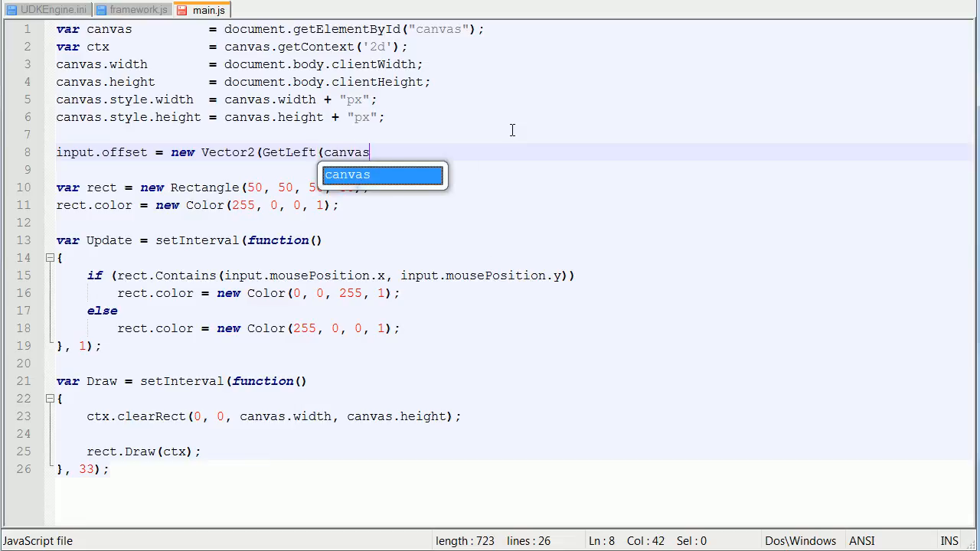
key(BackSpace)
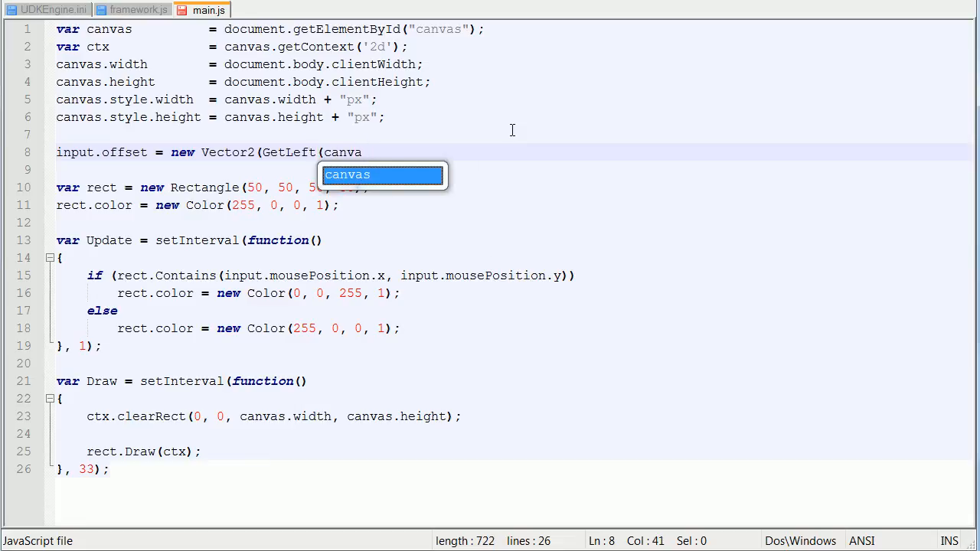
text(s), G)
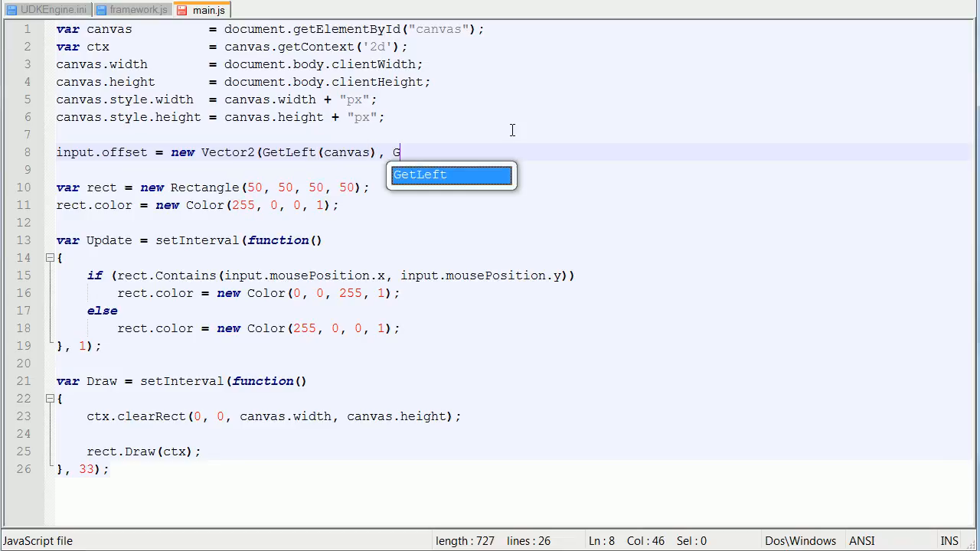
text(etTop)
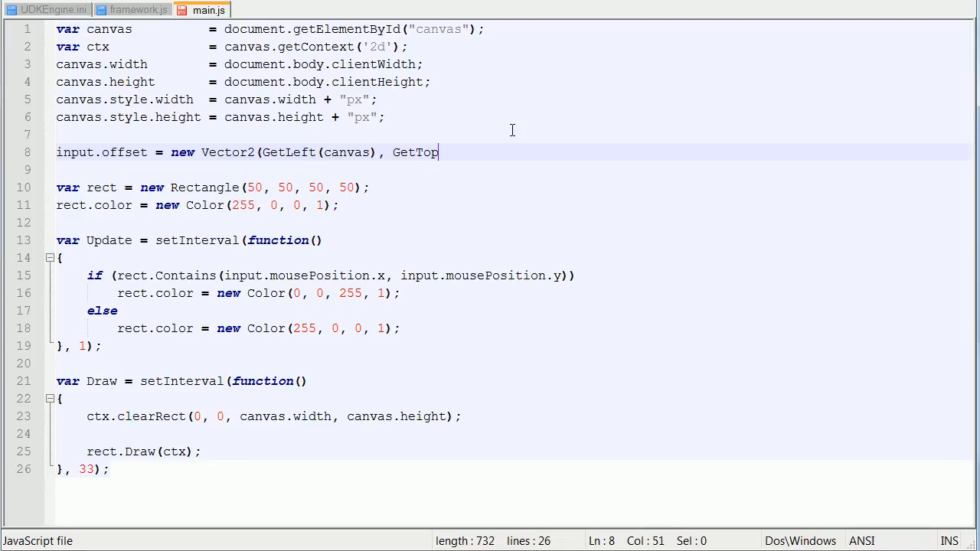
text((canvas)
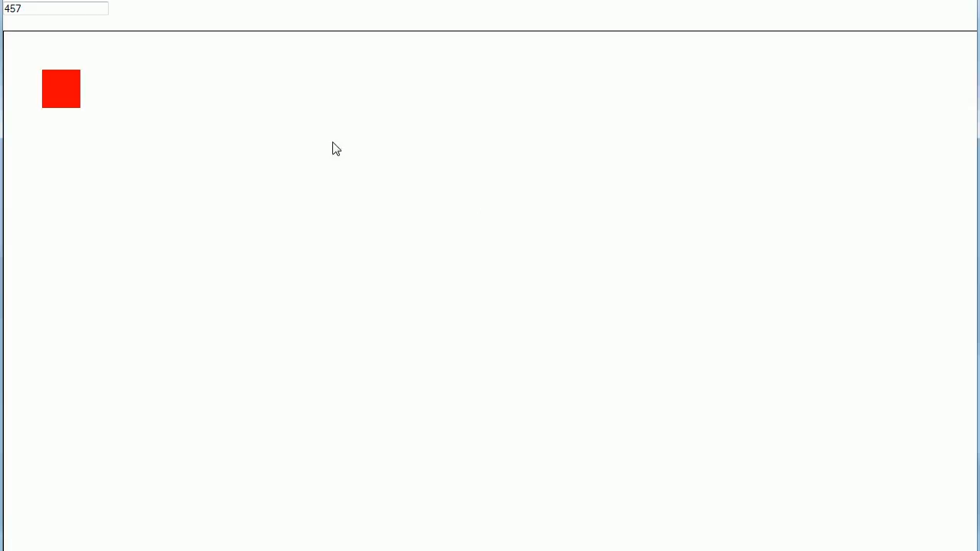
mouse_move(110, 73)
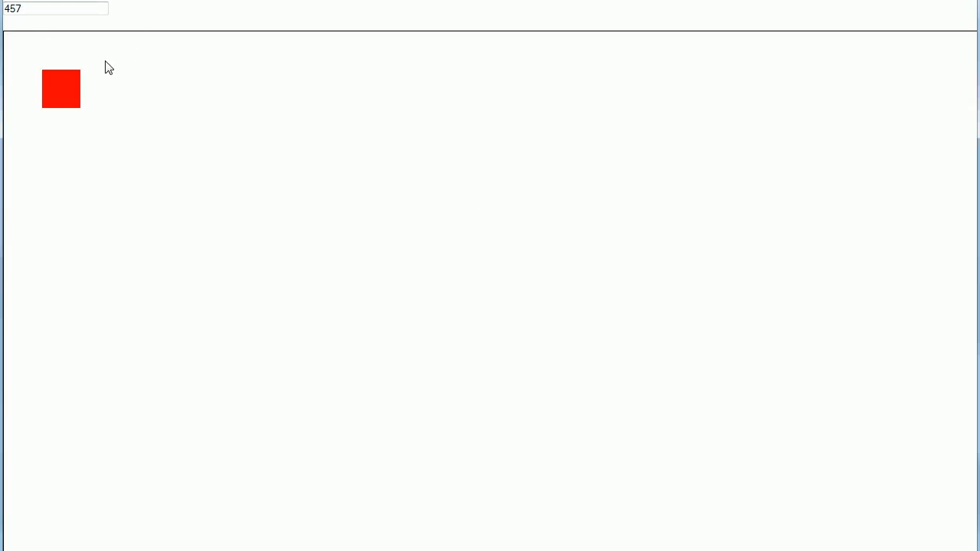
Reload the page and hover the red square to confirm it turns blue.
click(61, 87)
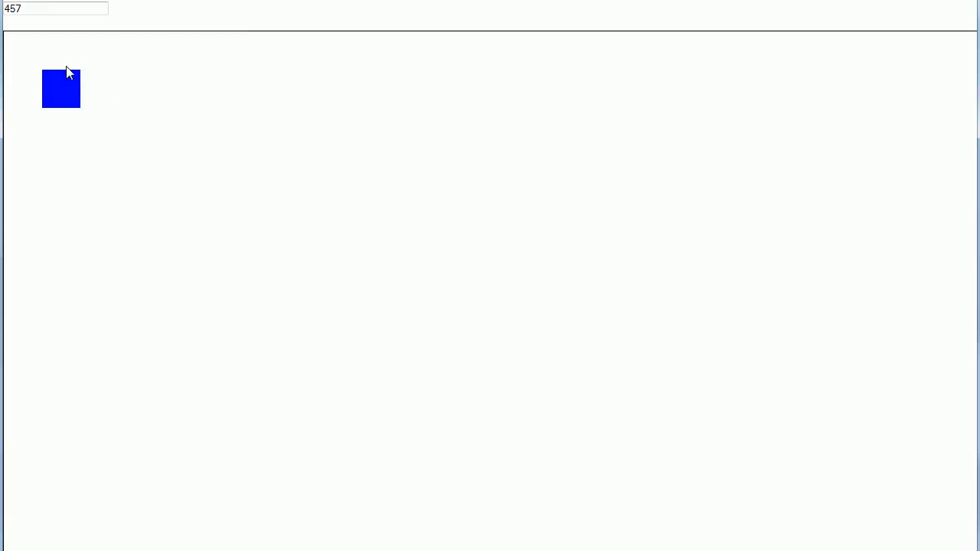